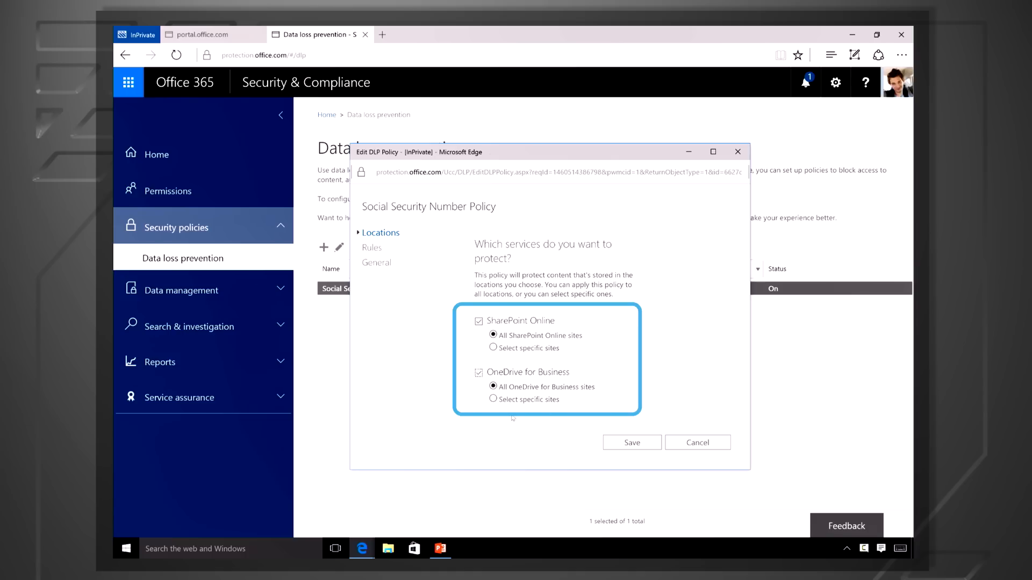
- Review the Social Security Number policy's SharePoint and OneDrive locations, then turn Customer Lockbox on
click(416, 34)
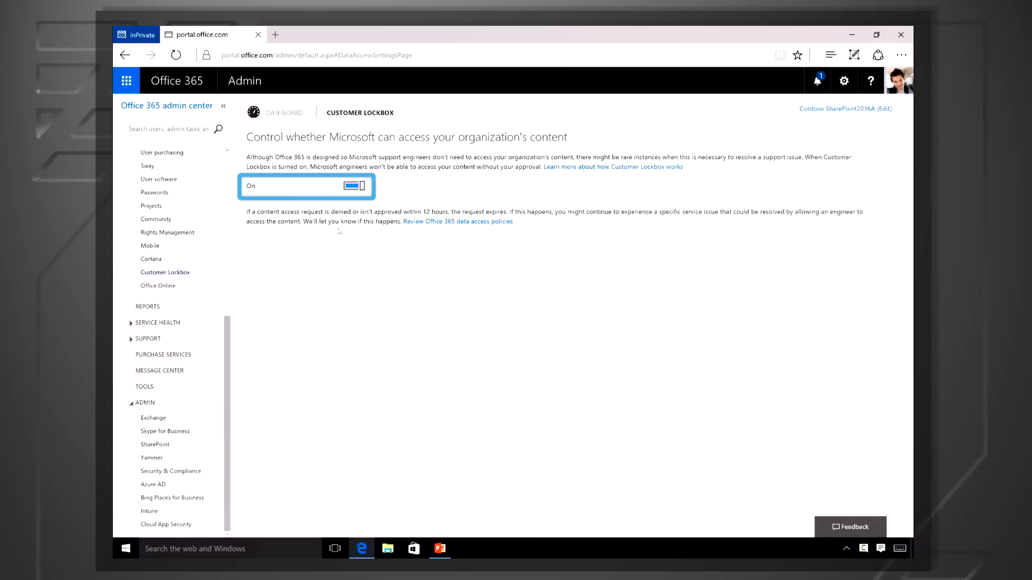
mouse_move(275, 113)
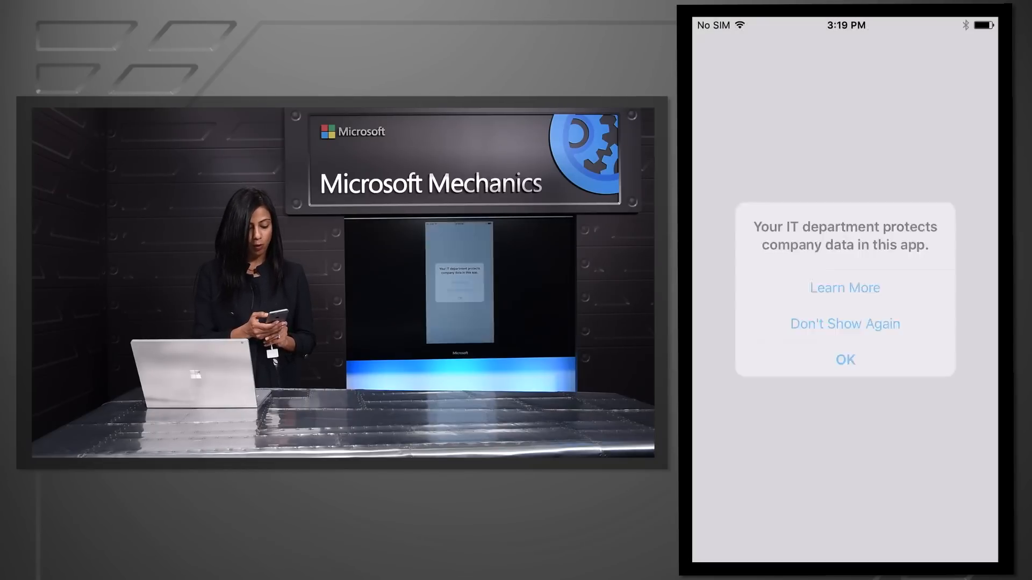
- Acknowledge the IT data-protection notice and unlock OneDrive's company data with the PIN
click(844, 359)
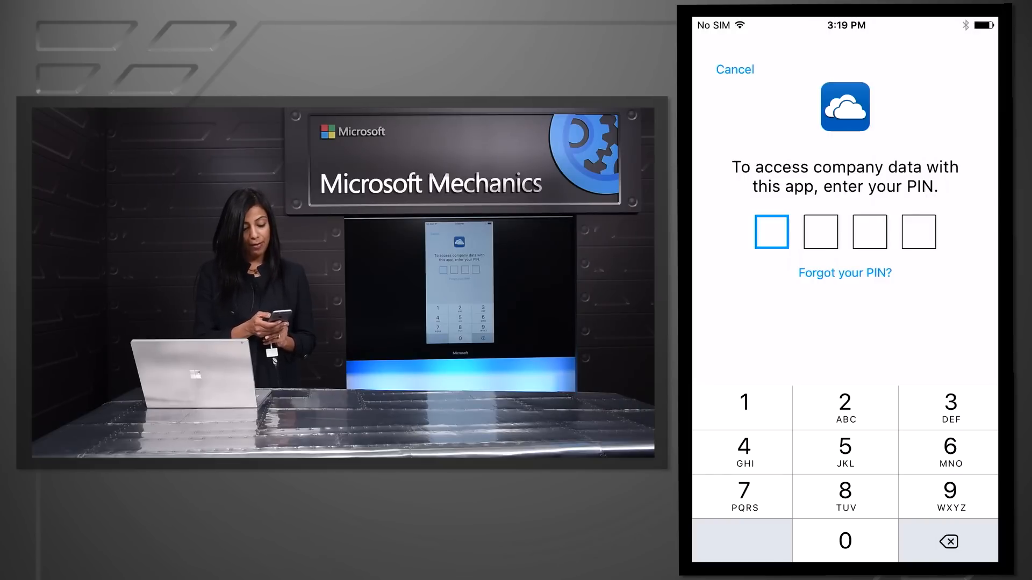
click(744, 402)
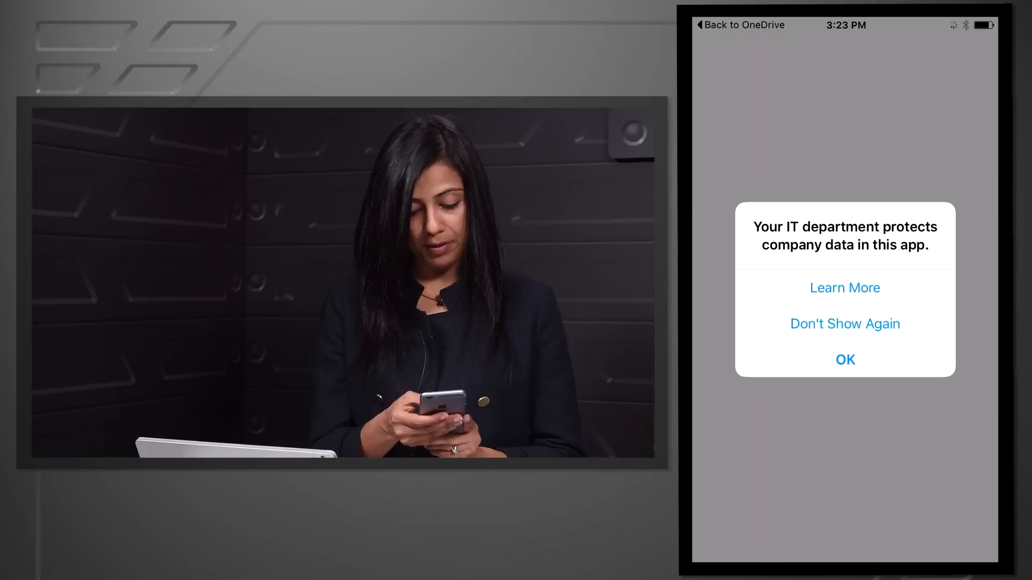
- Acknowledge the notice, unlock Word with the PIN and start typing 'gre' below the last slogan
click(845, 359)
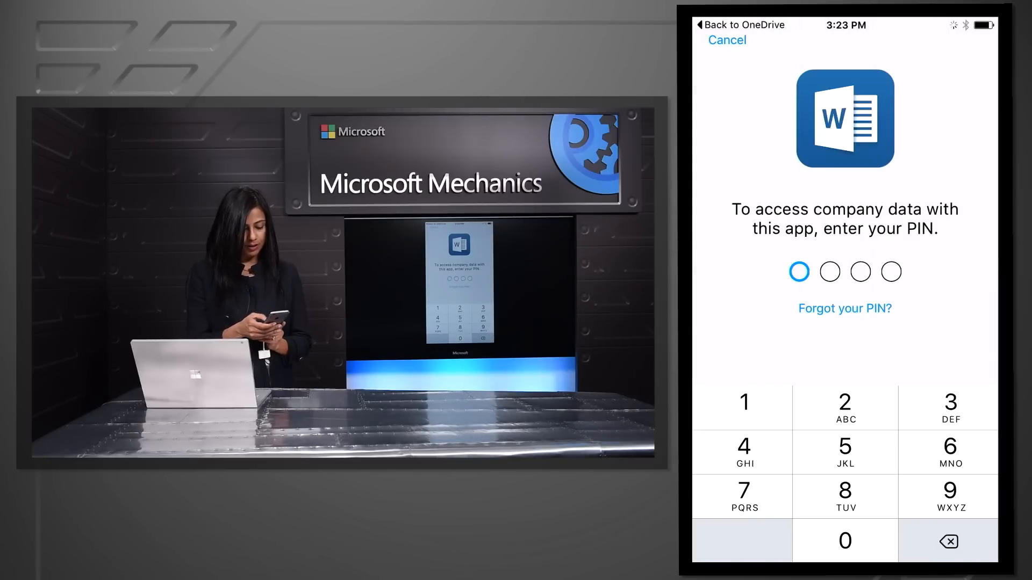
click(744, 453)
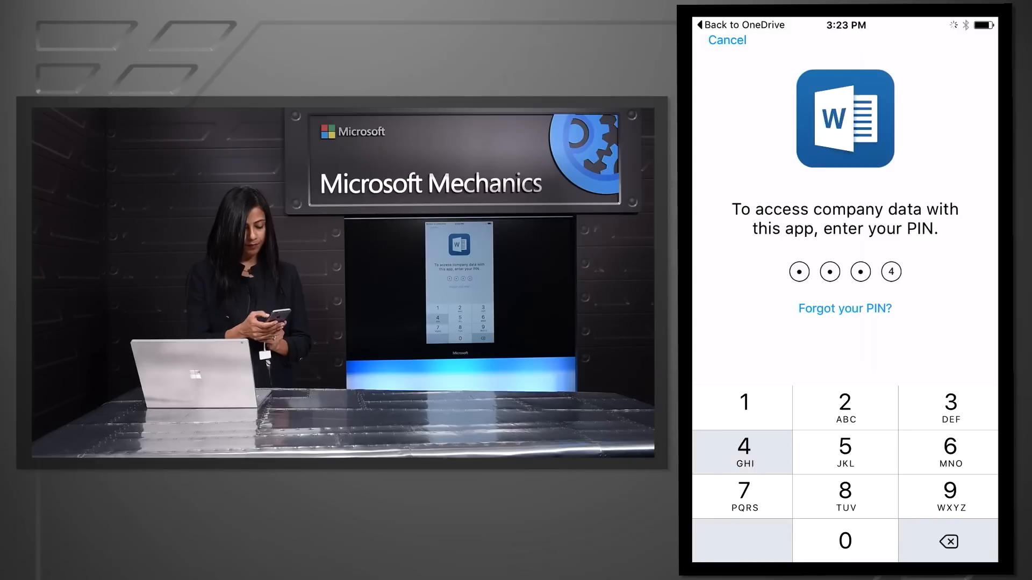
click(845, 541)
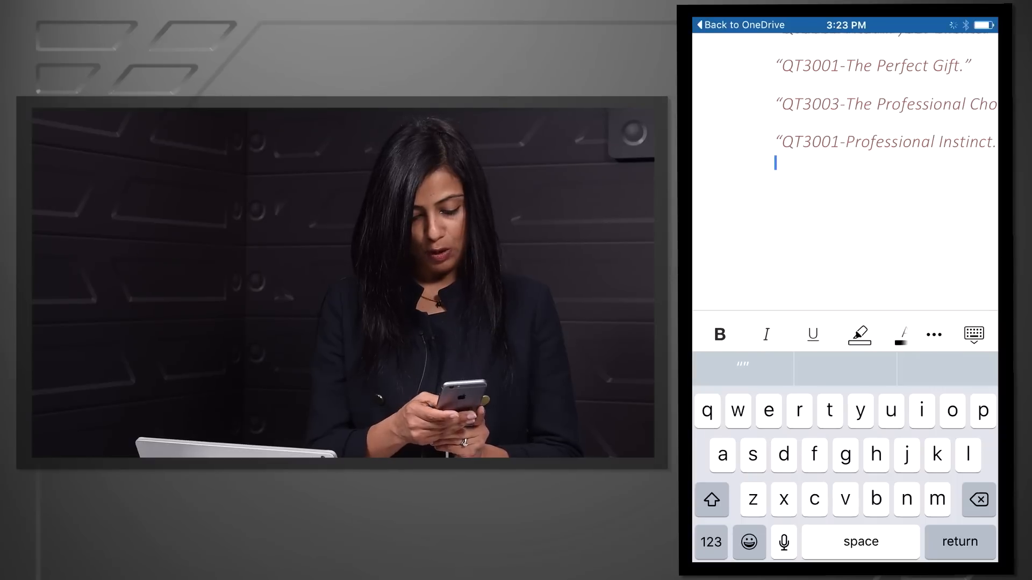
text(gre)
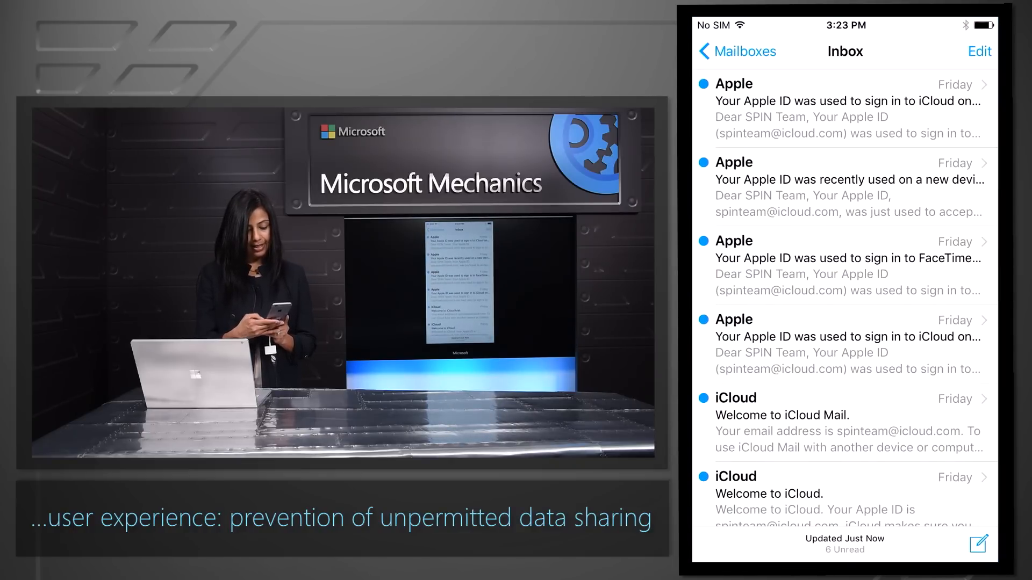
- Start a new email to alexd and find the copied slogans cannot be pasted into the body
click(978, 544)
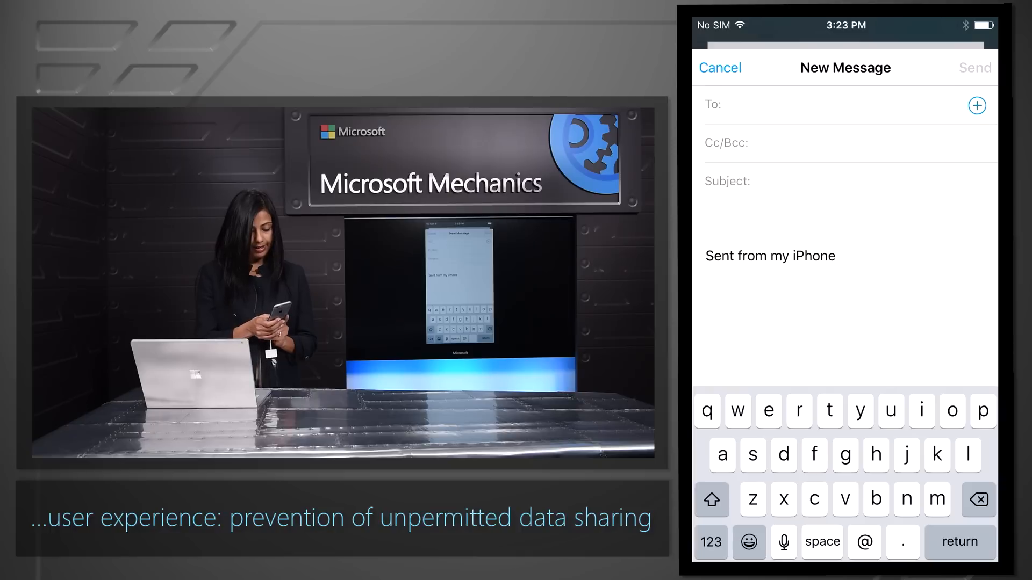
text(alexd)
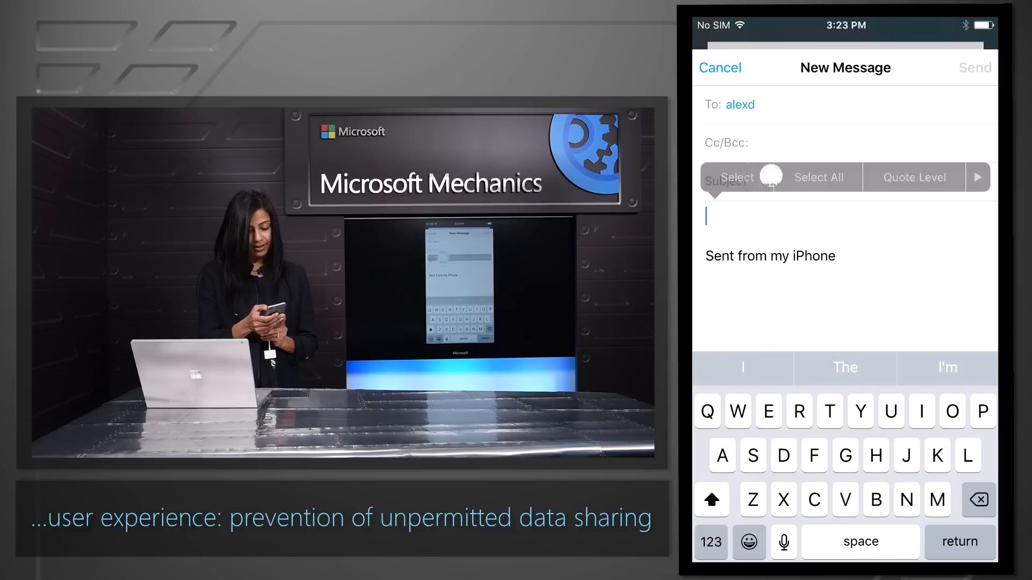
click(978, 178)
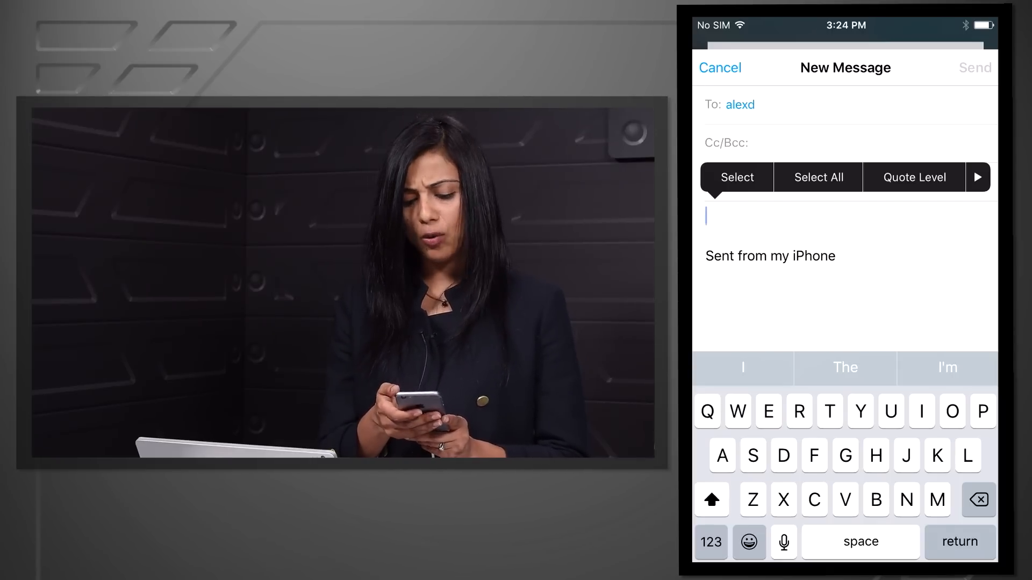
- Cancel the message and delete the unsent draft
click(719, 66)
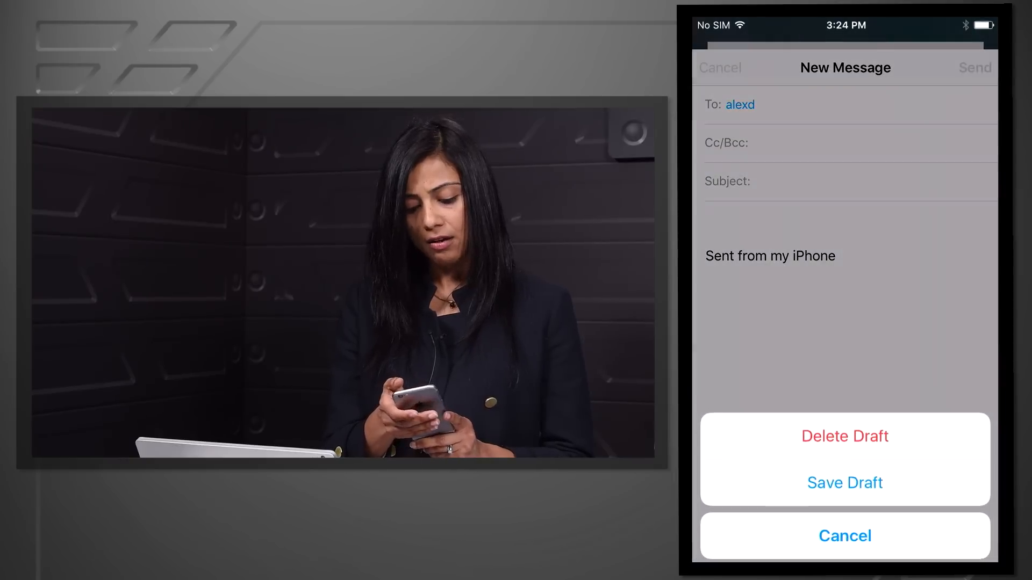
click(845, 437)
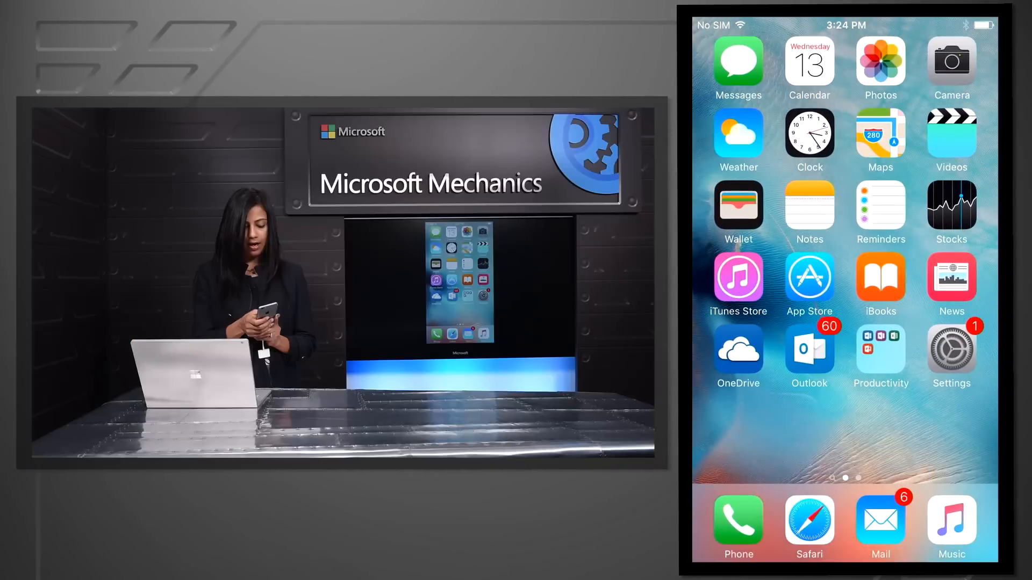
- Launch OneDrive, unlock it with the PIN and locate the Marketing Slogans document
click(737, 350)
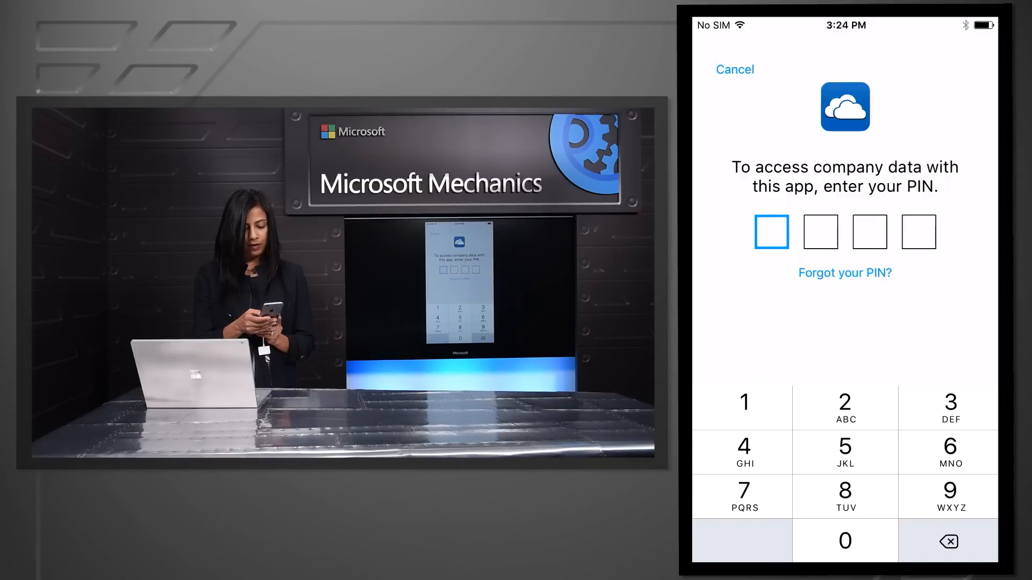
click(948, 406)
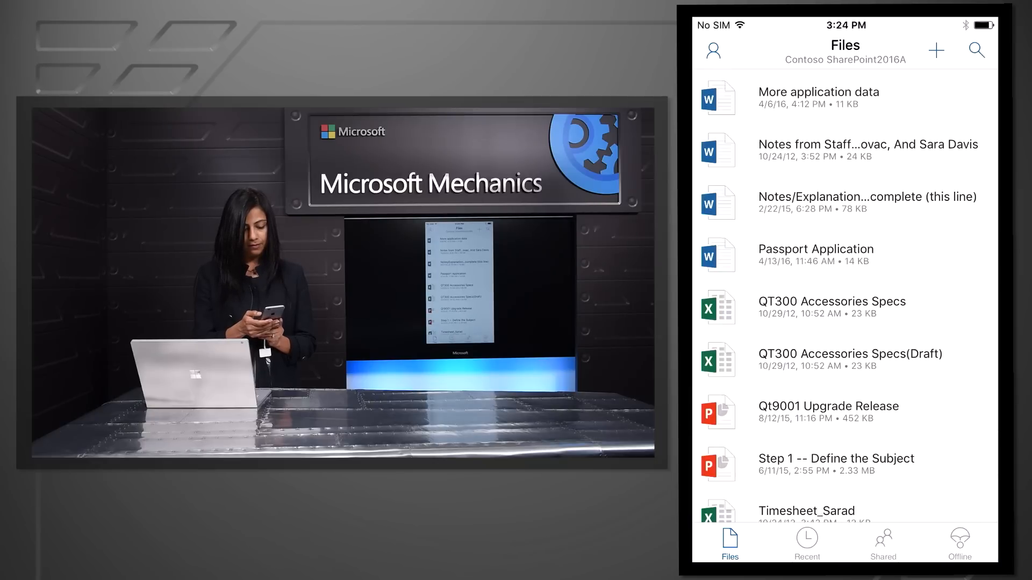
scroll(up, 3)
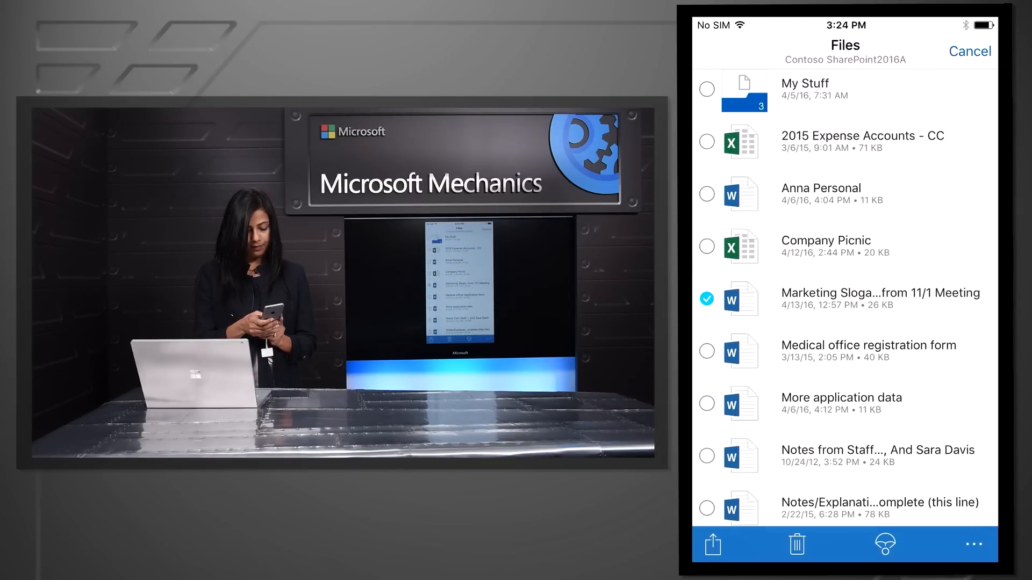
- Check the document's sharing is organization-only, then rename it and confirm the new name
click(712, 544)
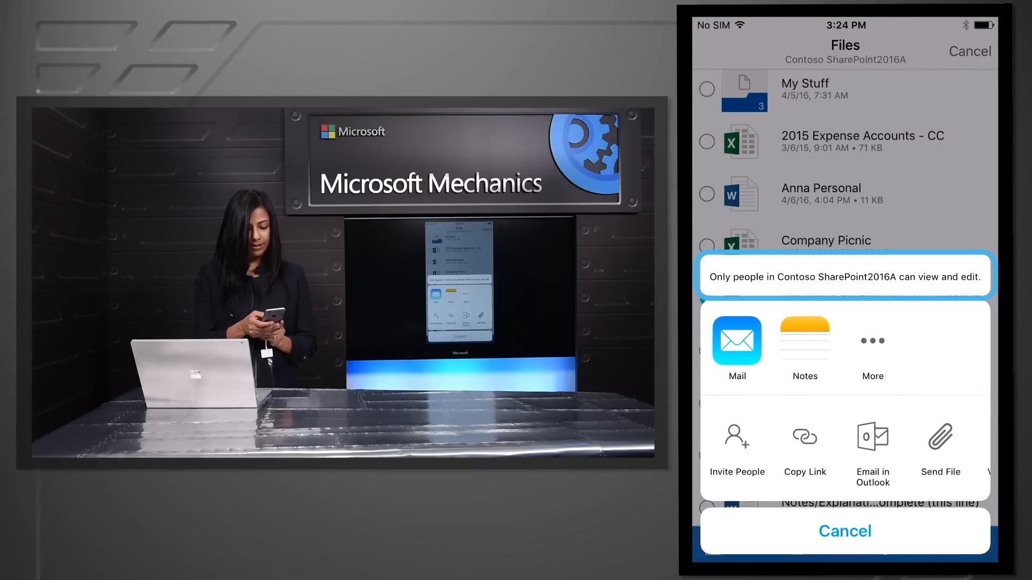
click(845, 531)
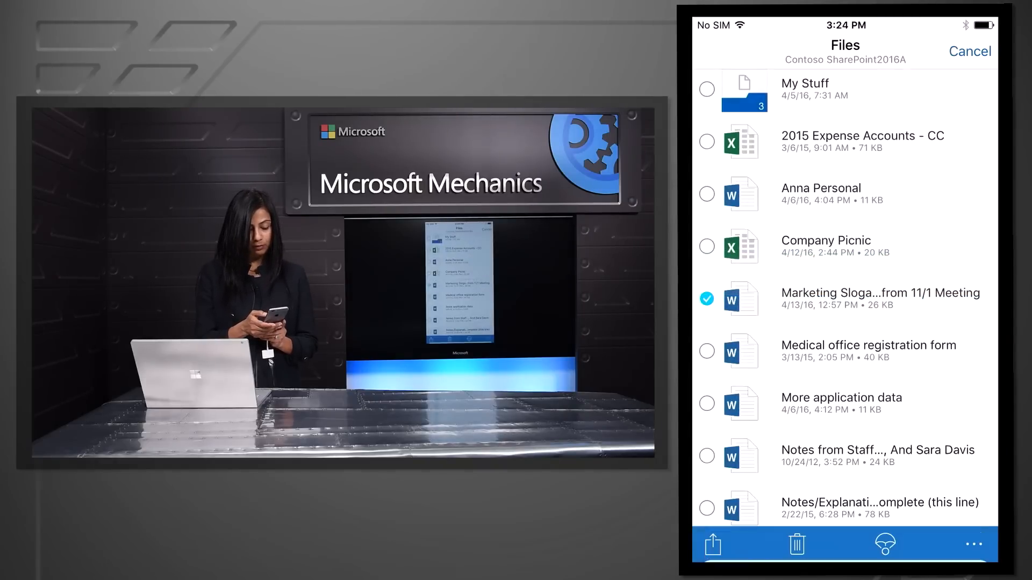
click(712, 543)
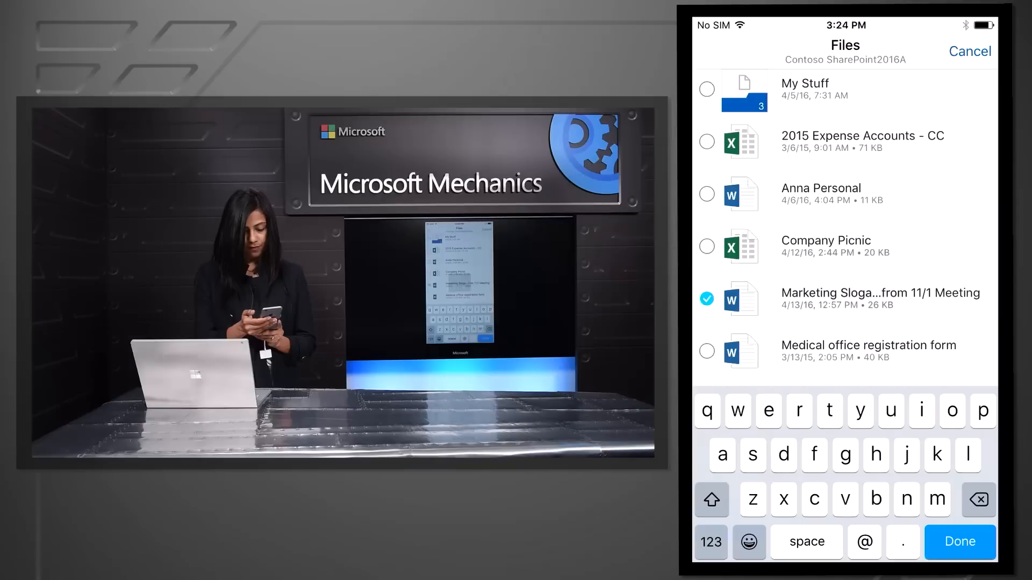
click(958, 542)
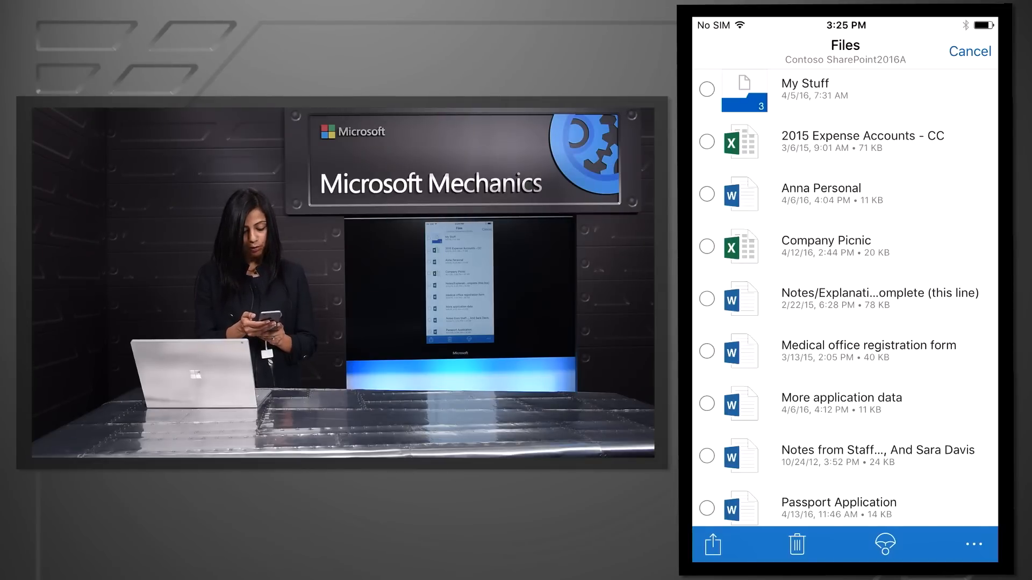
- Refresh the files to show Product Marketing Slogans, then select Passport Application and try sharing it
scroll(down, 3)
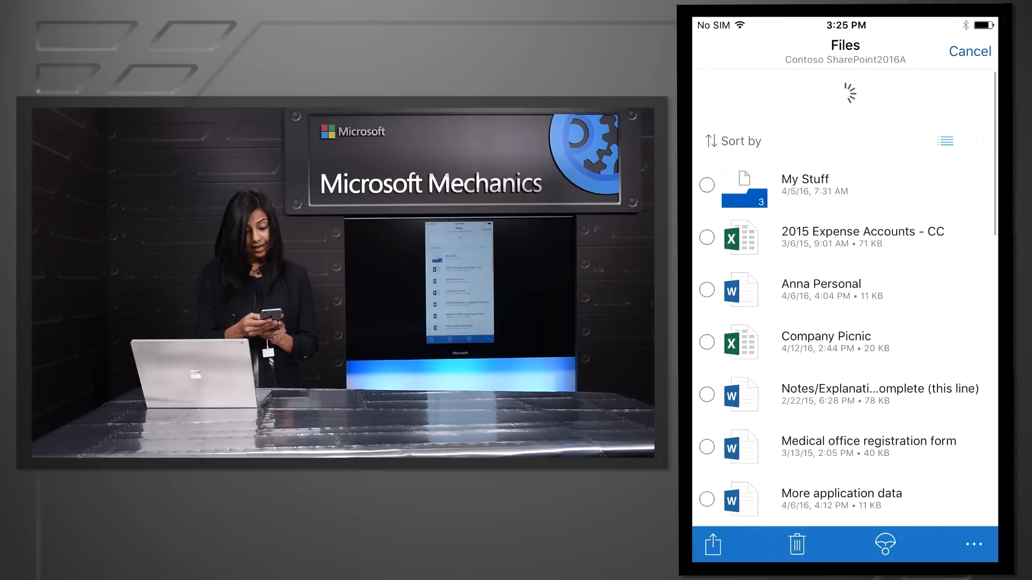
scroll(down, 3)
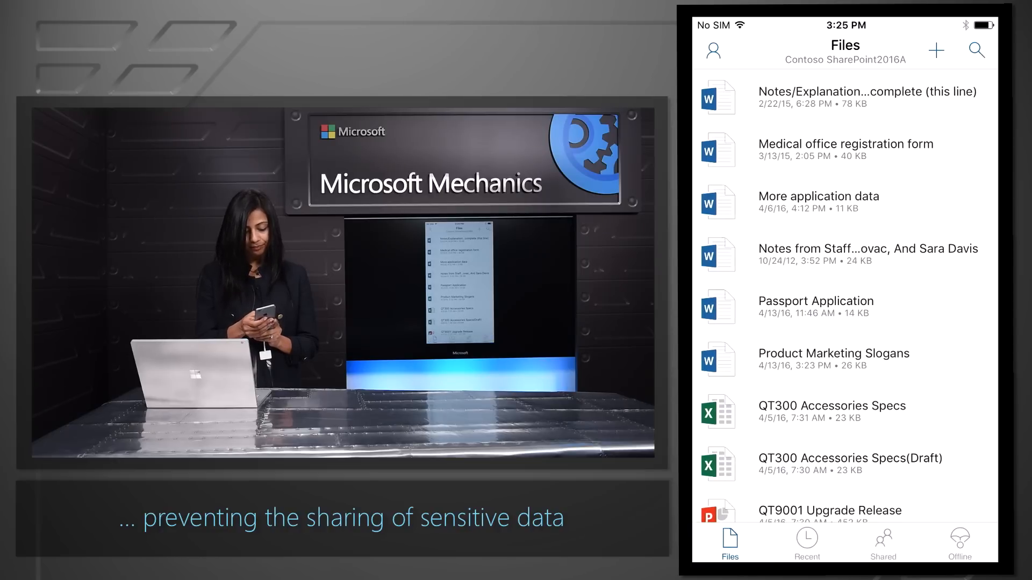
click(837, 306)
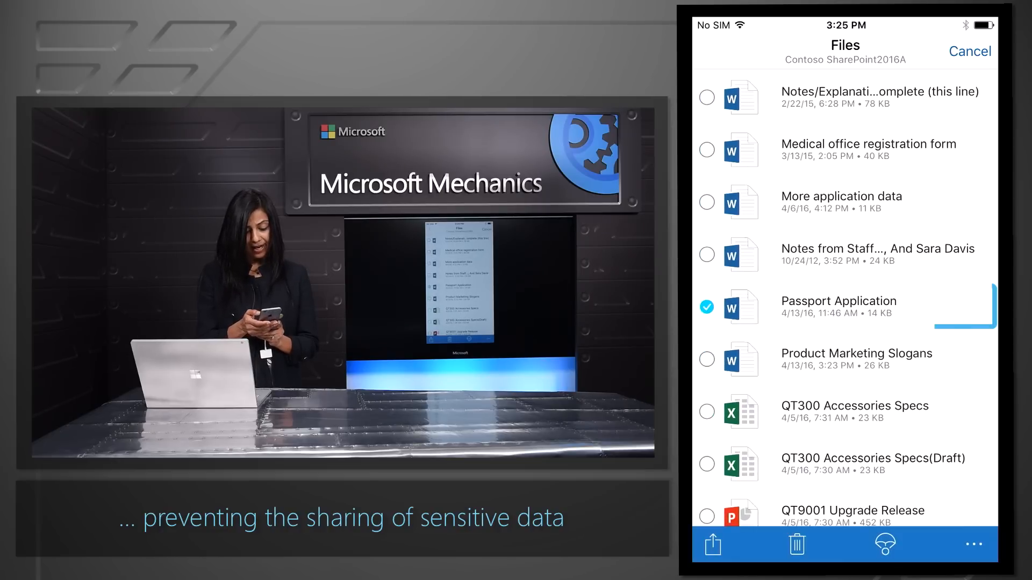
click(711, 543)
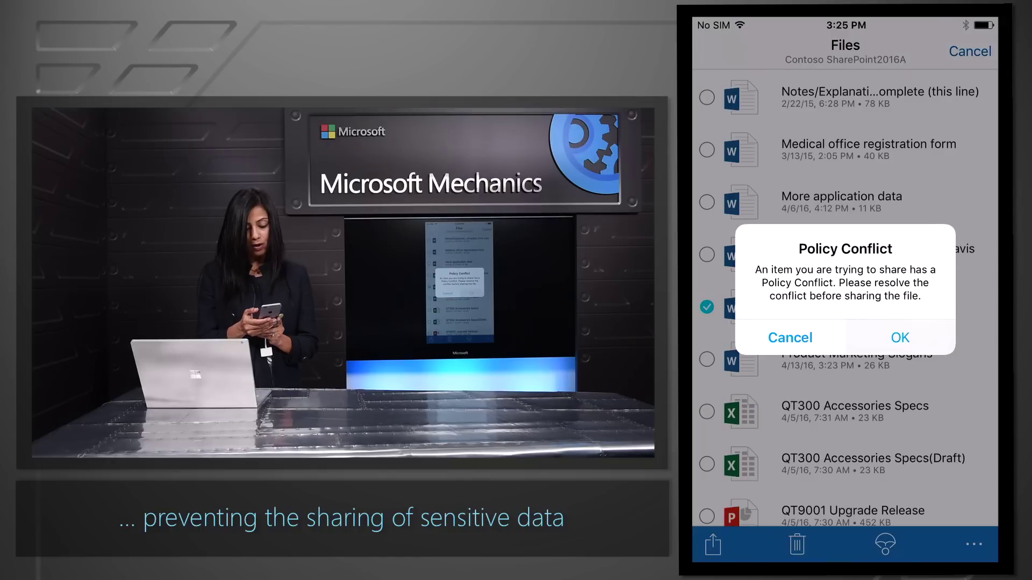
- Open the Policy Tips showing the file contains a U.S. SSN and is shared outside the organization
click(900, 338)
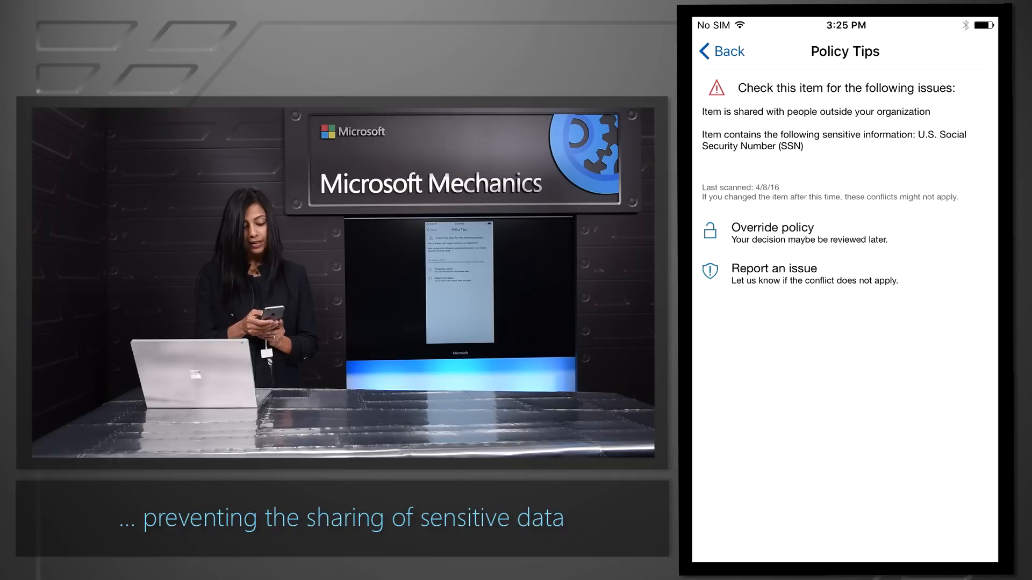
click(845, 142)
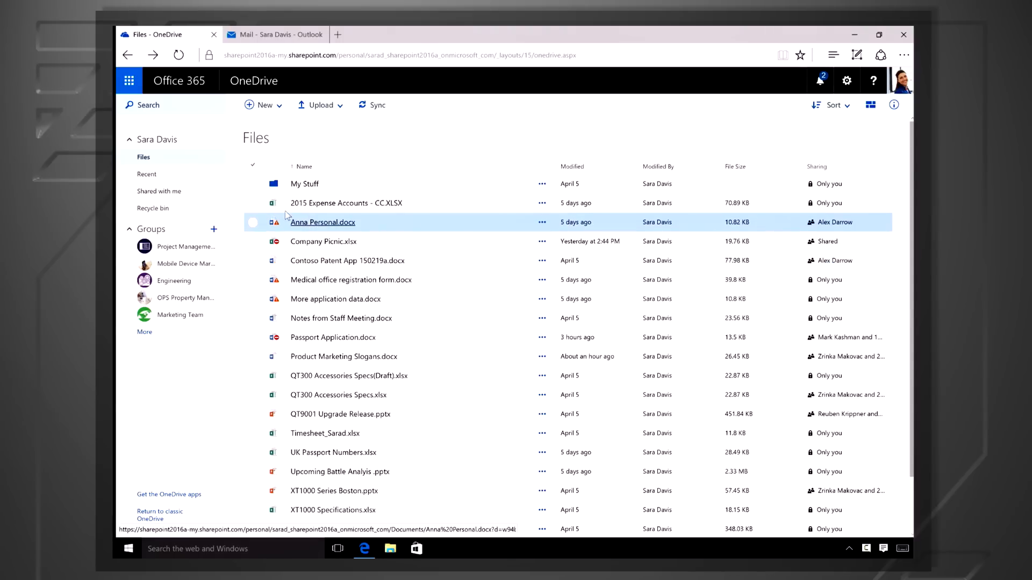
- Show the policy tip that access to Company Picnic.xlsx is blocked by organization policy
click(341, 414)
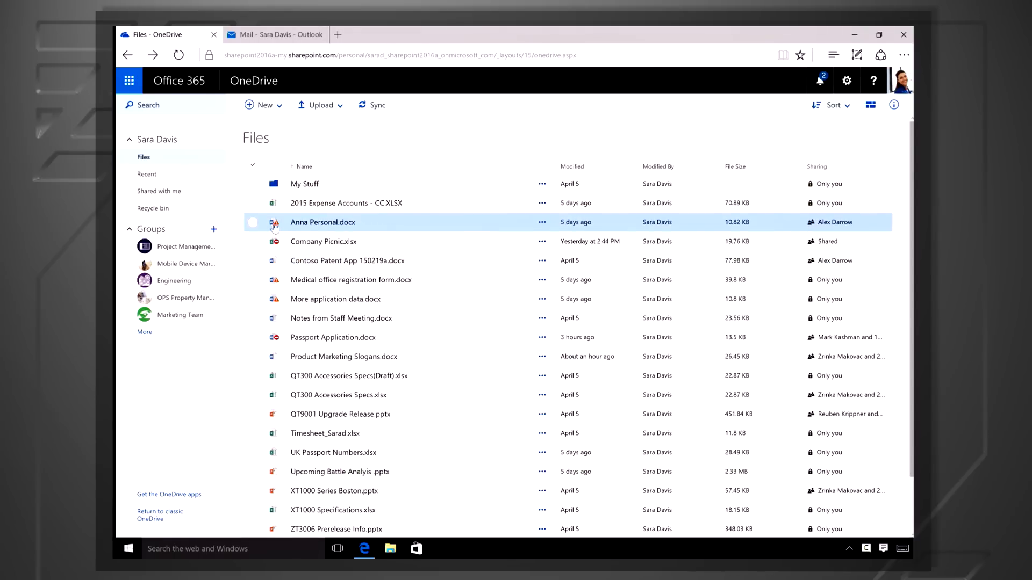
click(323, 241)
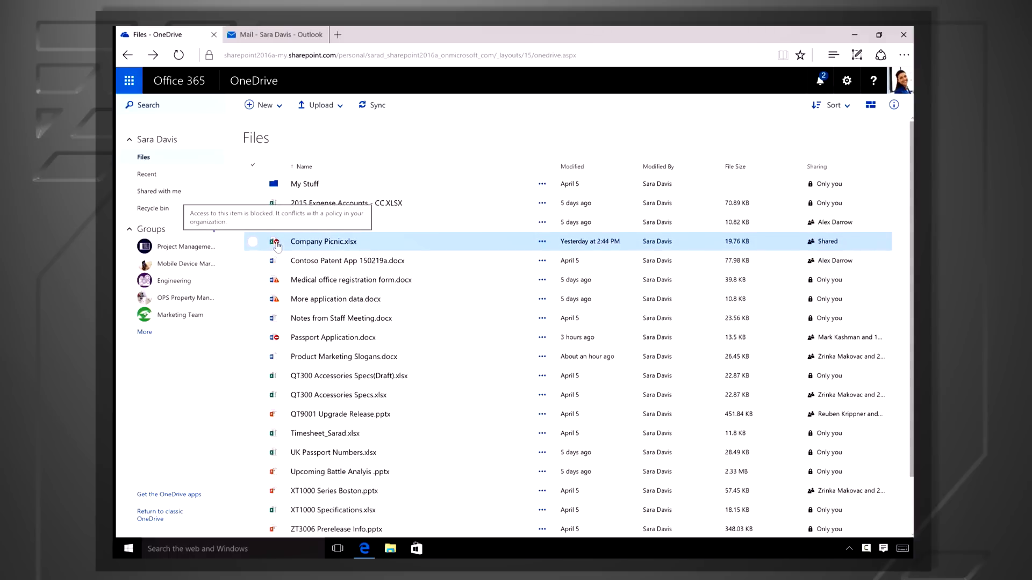
click(253, 242)
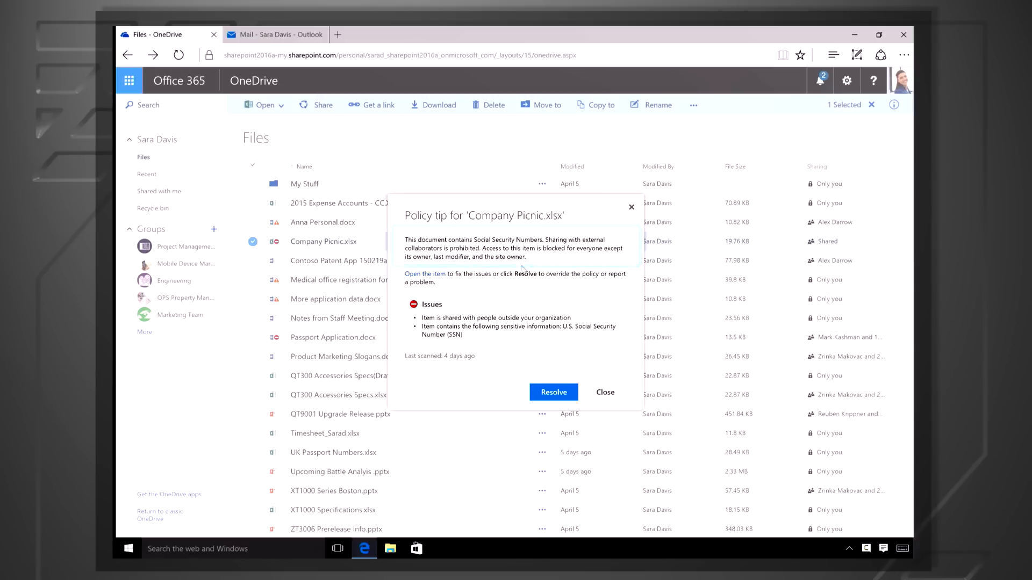
mouse_move(631, 208)
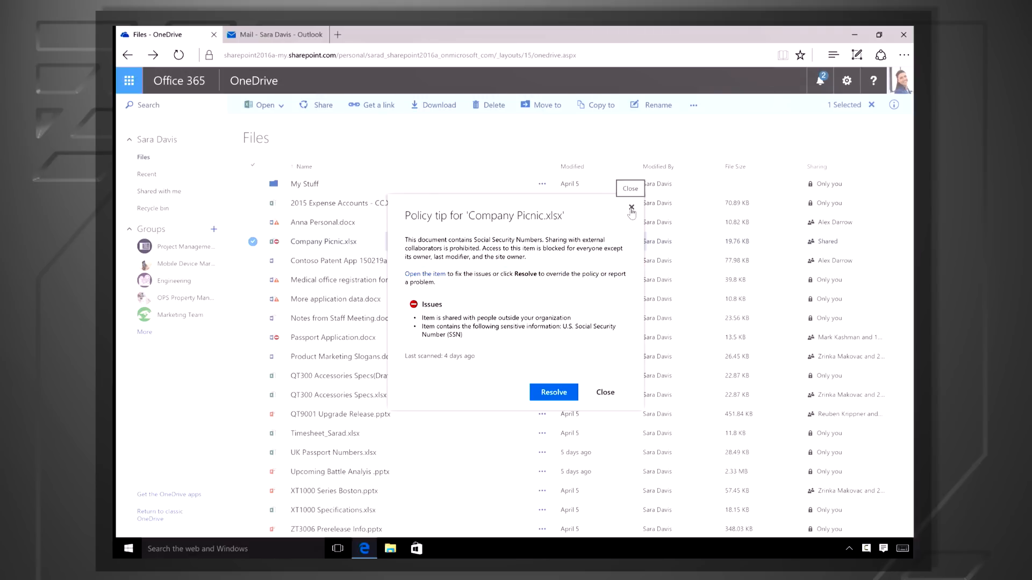
click(630, 209)
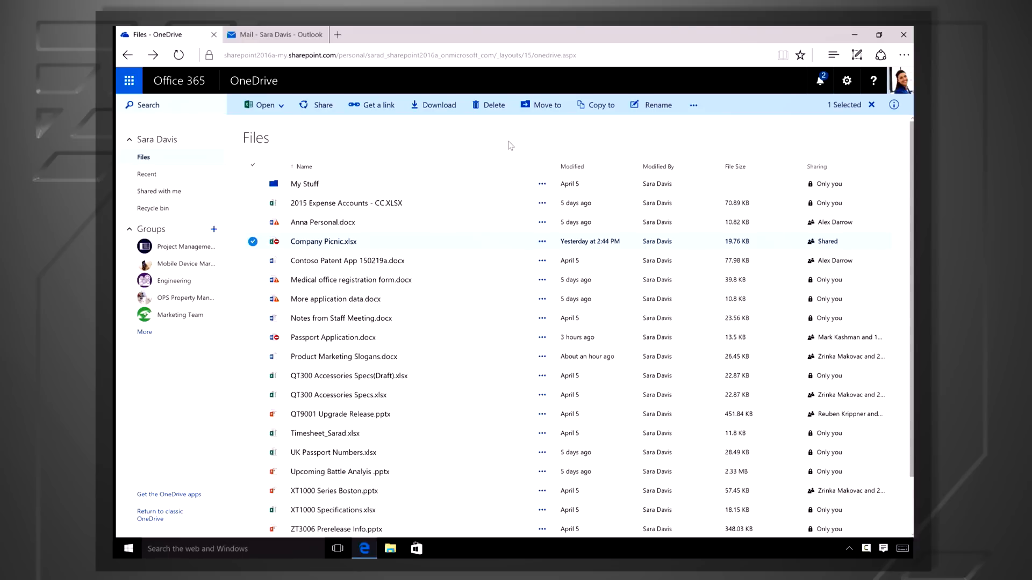
- Start a new Outlook message addressed to the outside contact tony
click(279, 35)
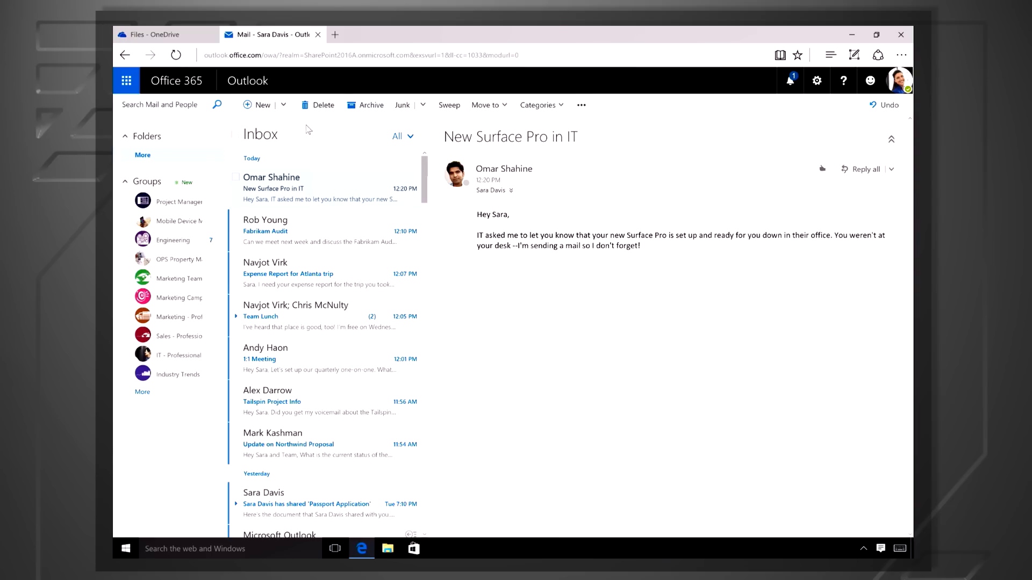
mouse_move(257, 111)
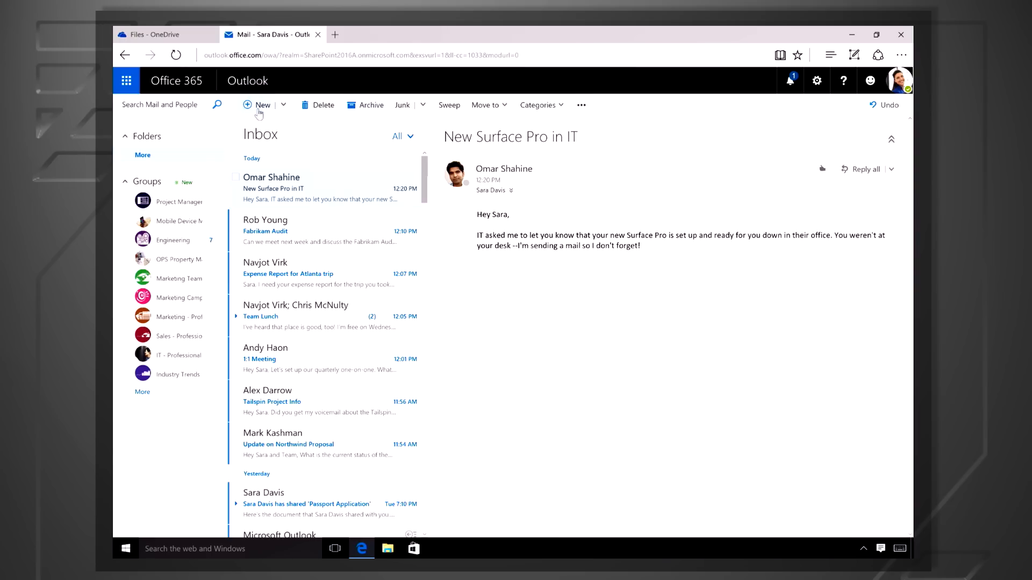
click(261, 104)
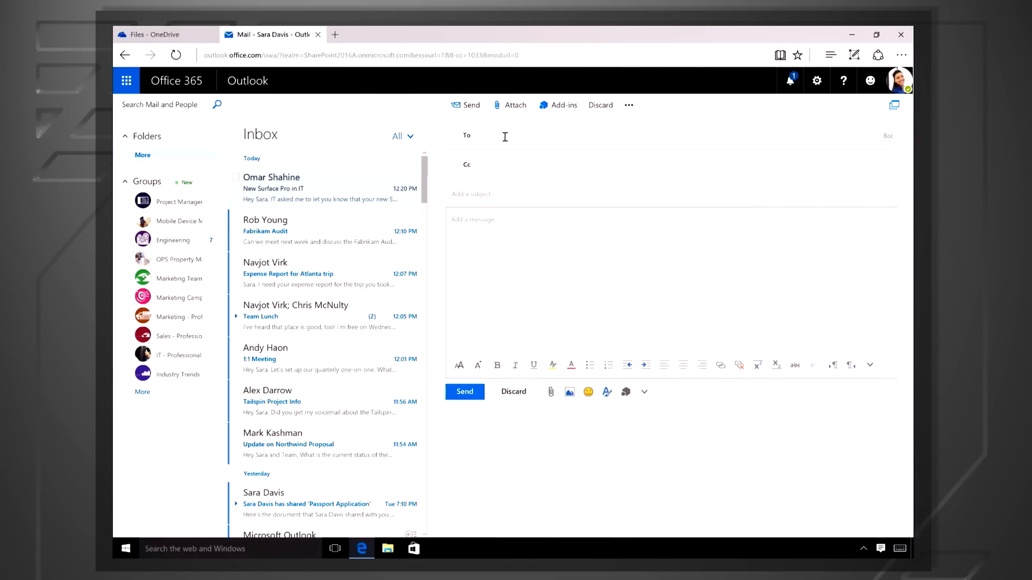
click(506, 136)
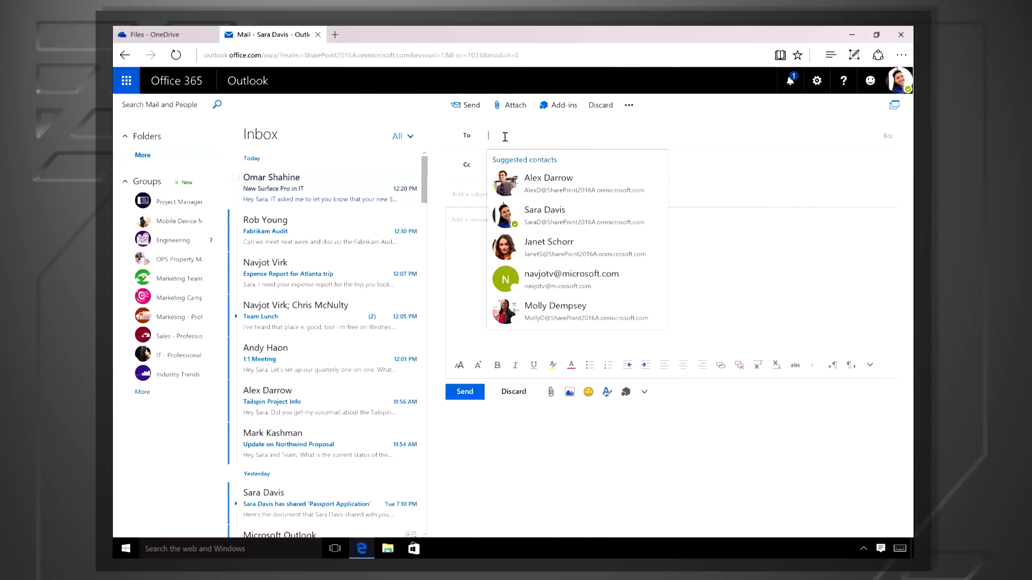
text(tony)
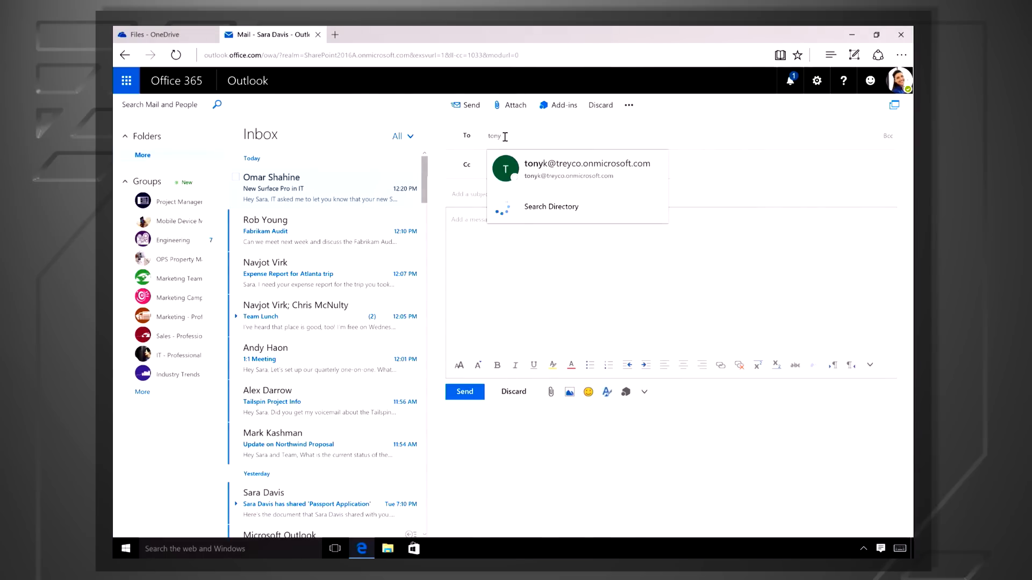
click(587, 169)
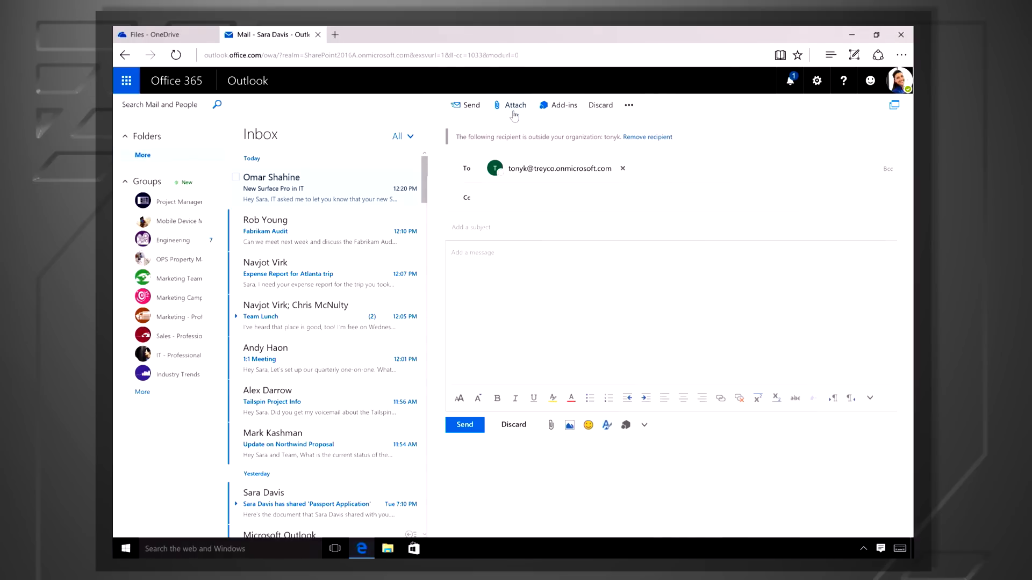
- Attach Company Picnic.xlsx as a copy and add the subject 'check this'
click(514, 105)
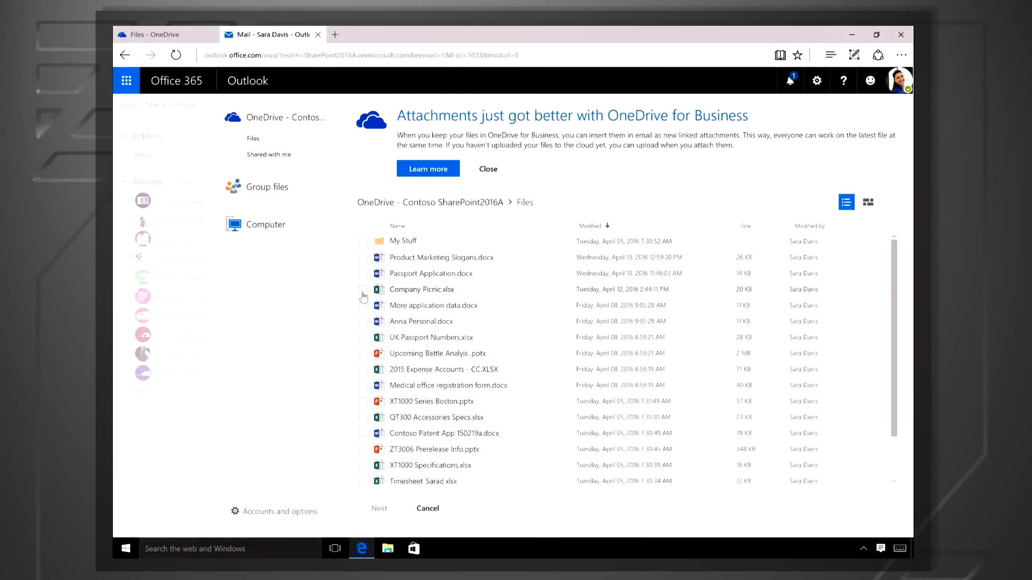
click(362, 289)
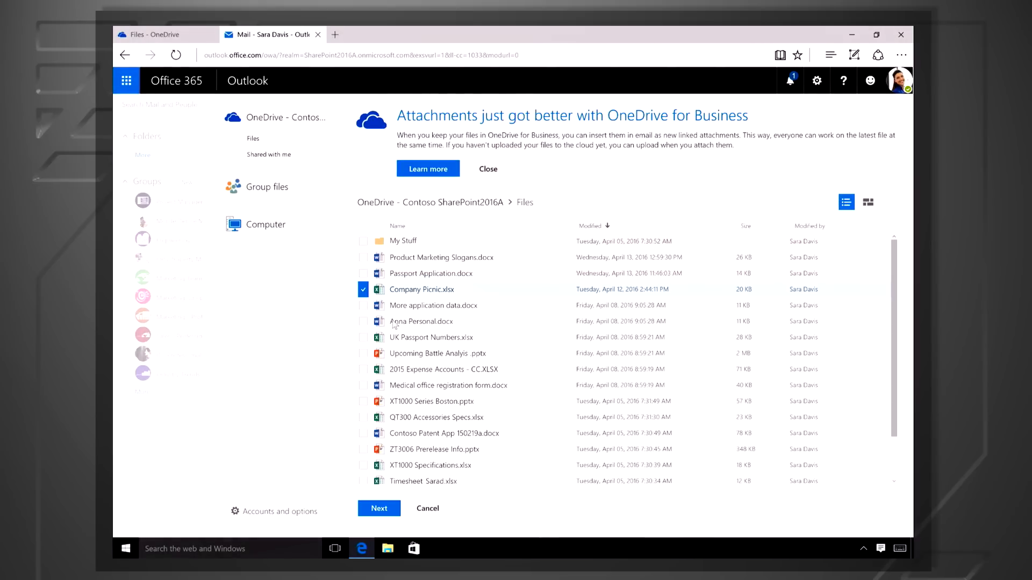
click(378, 509)
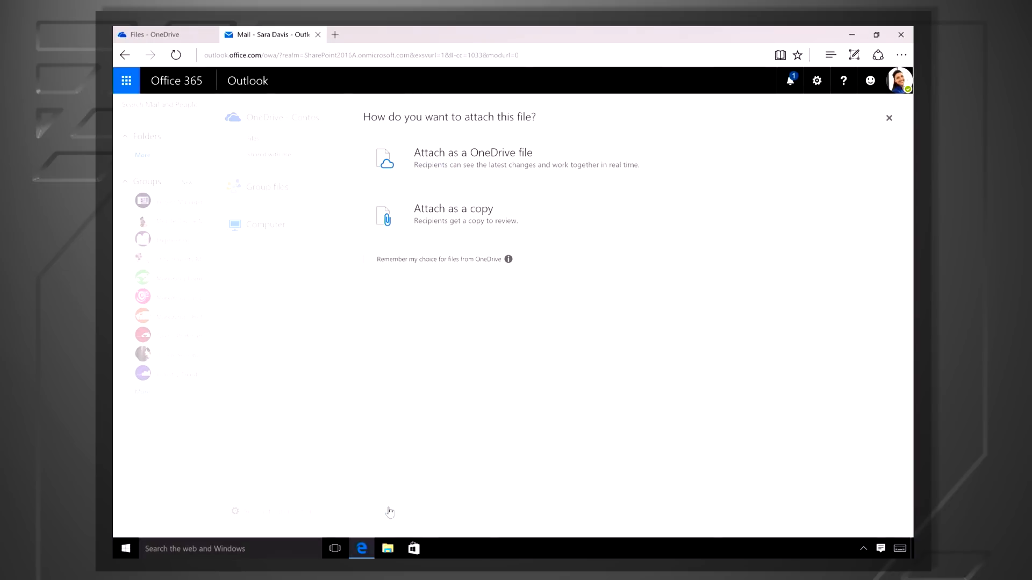
mouse_move(473, 225)
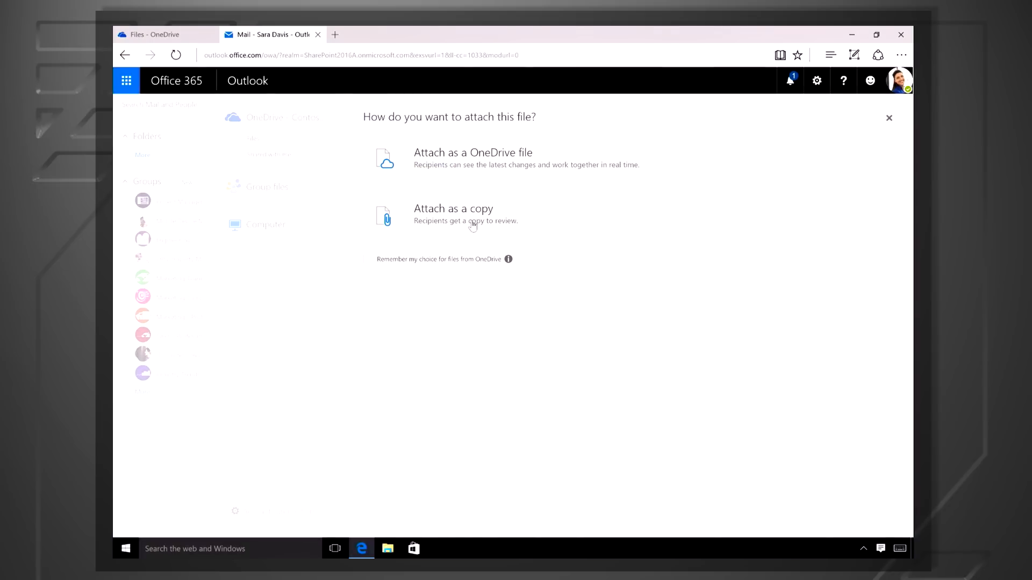
click(452, 209)
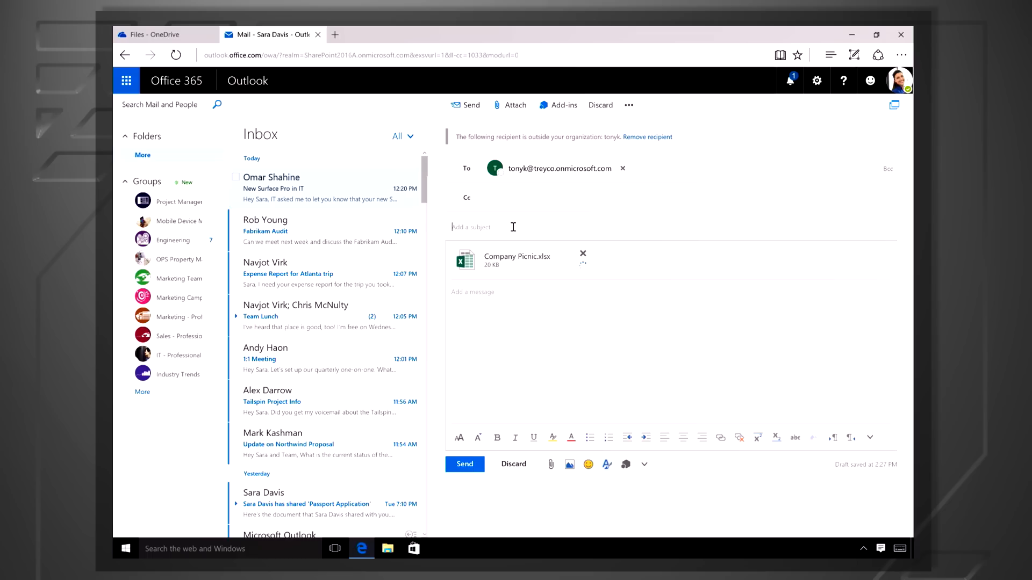
text(check this)
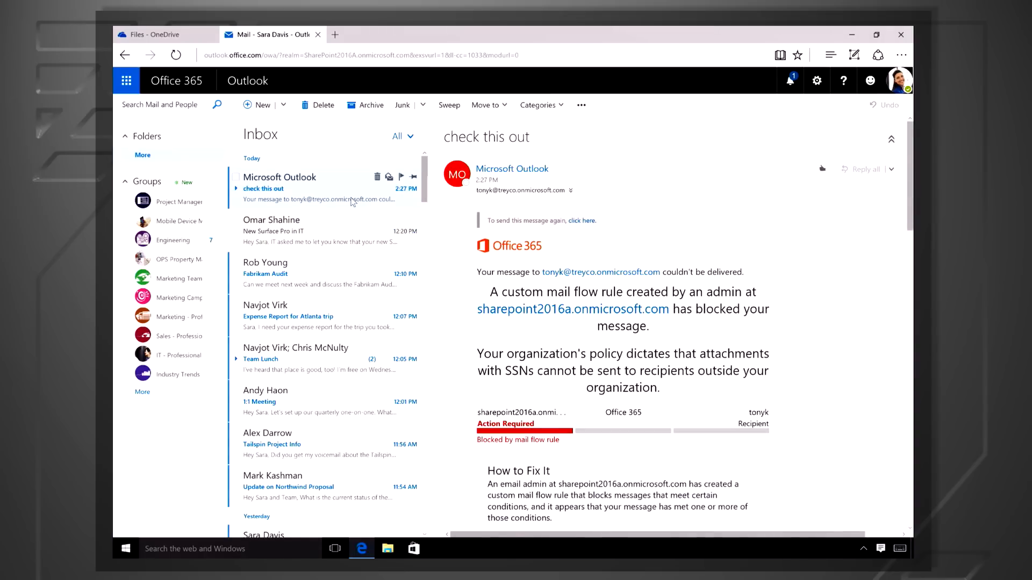
mouse_move(790, 217)
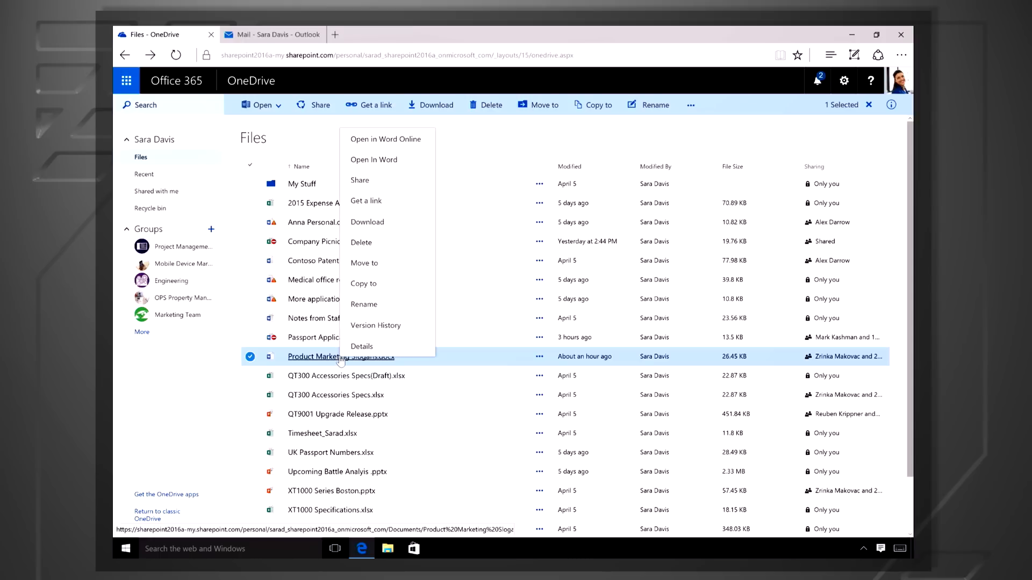
mouse_move(361, 181)
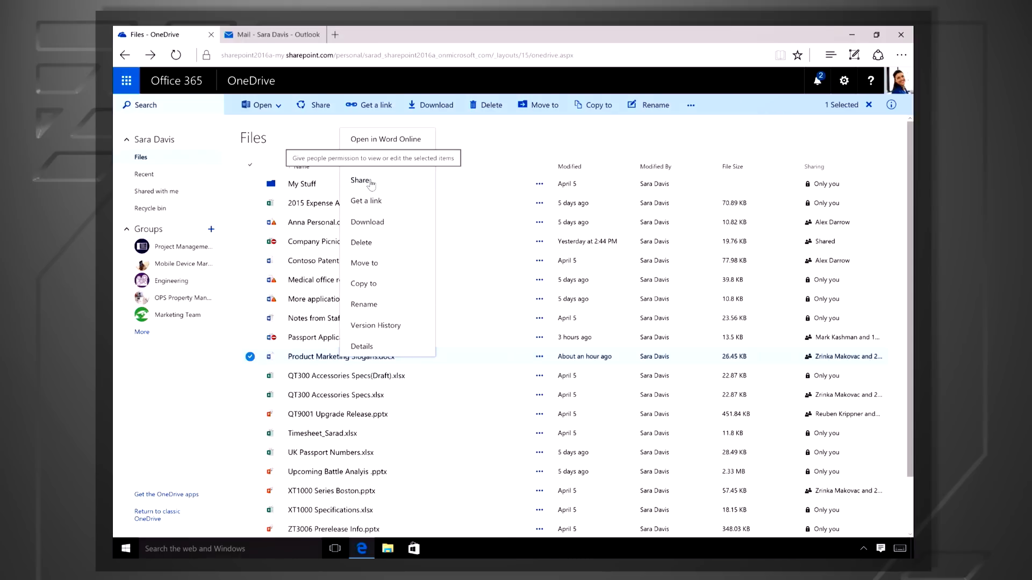
- Open sharing for Product Marketing Slogans and invite the outside contact tony
click(361, 181)
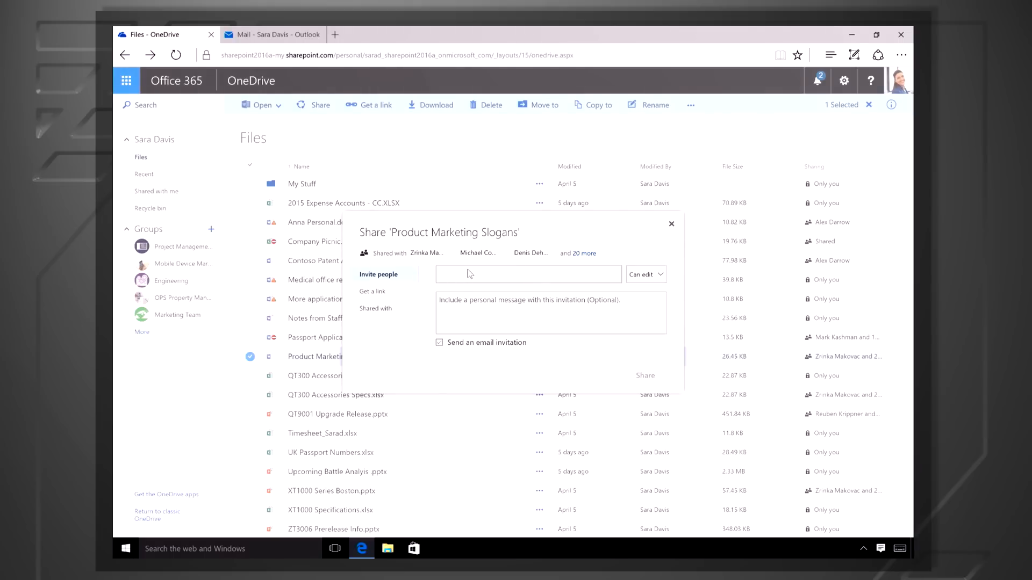
text(ton)
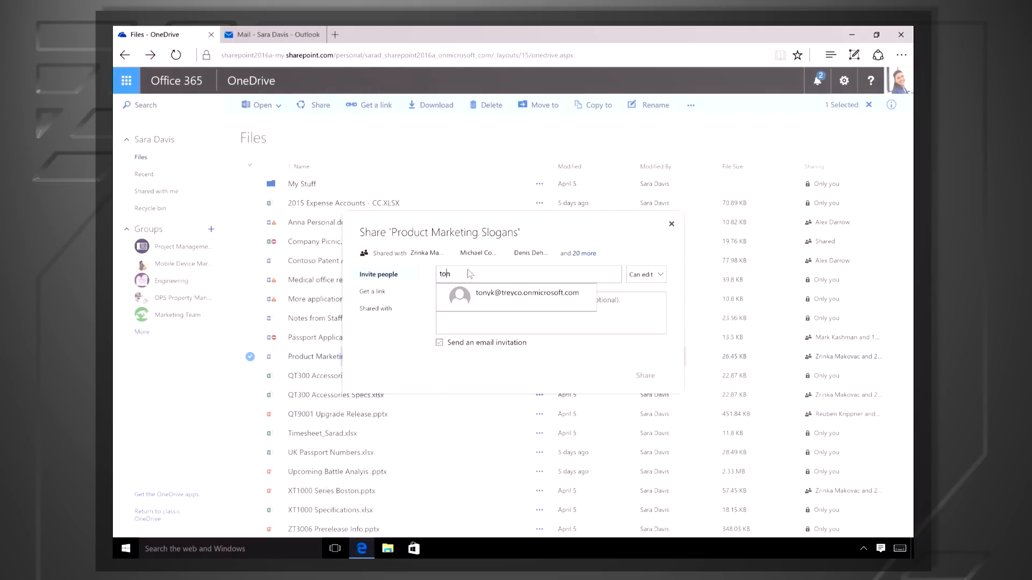
click(526, 293)
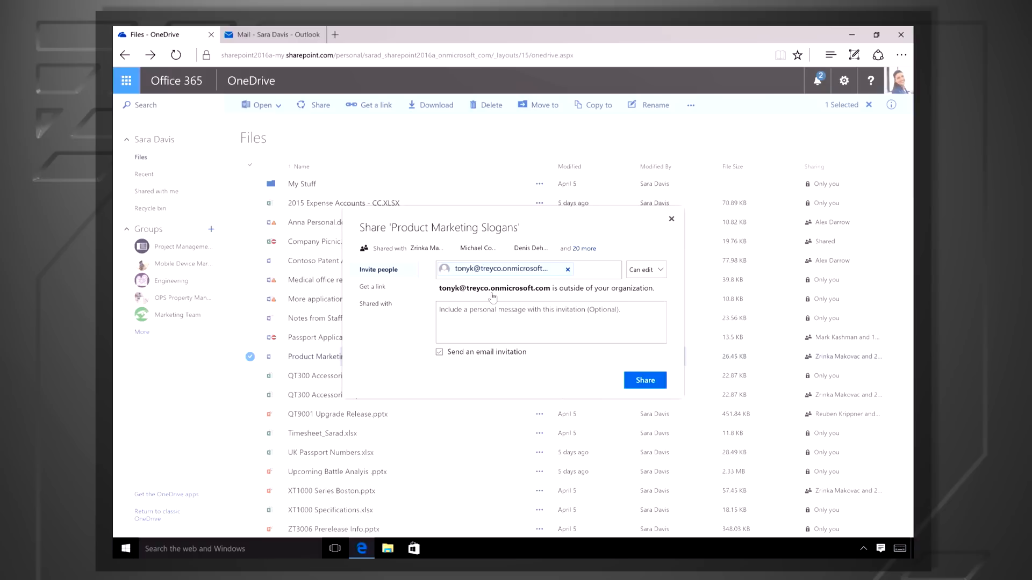
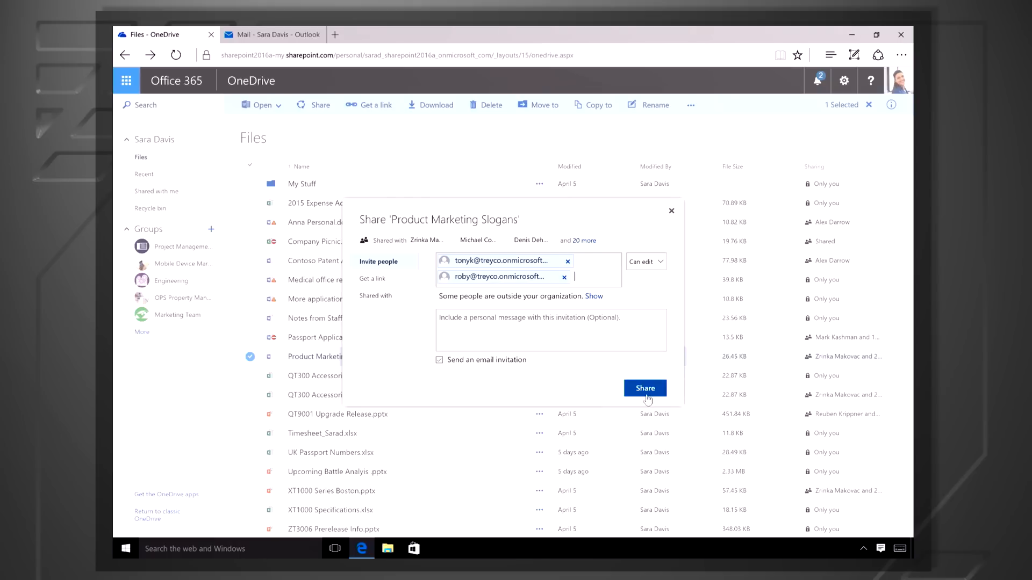
click(644, 388)
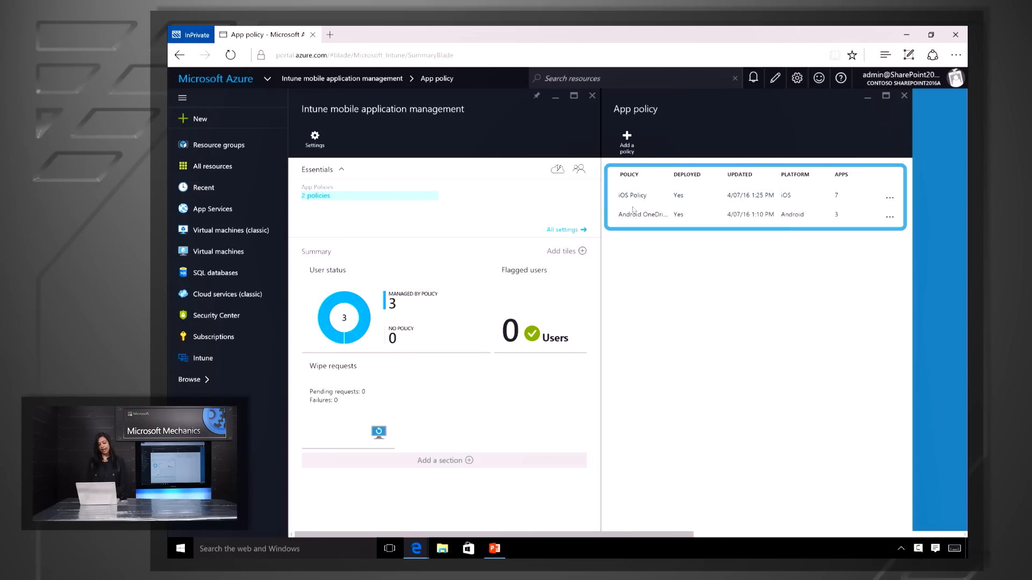
- Open the iOS Policy and review its general settings
click(631, 196)
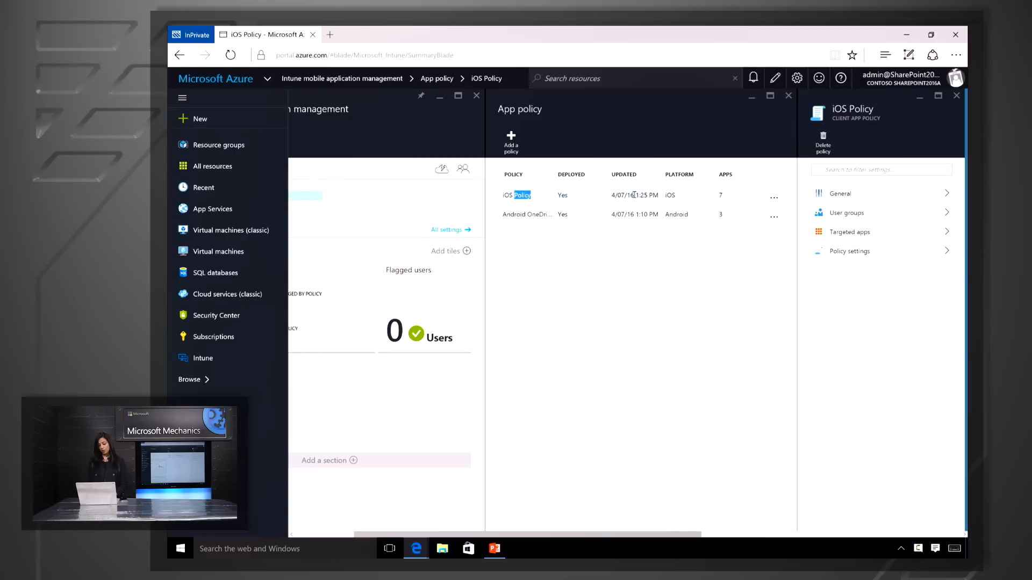
mouse_move(853, 201)
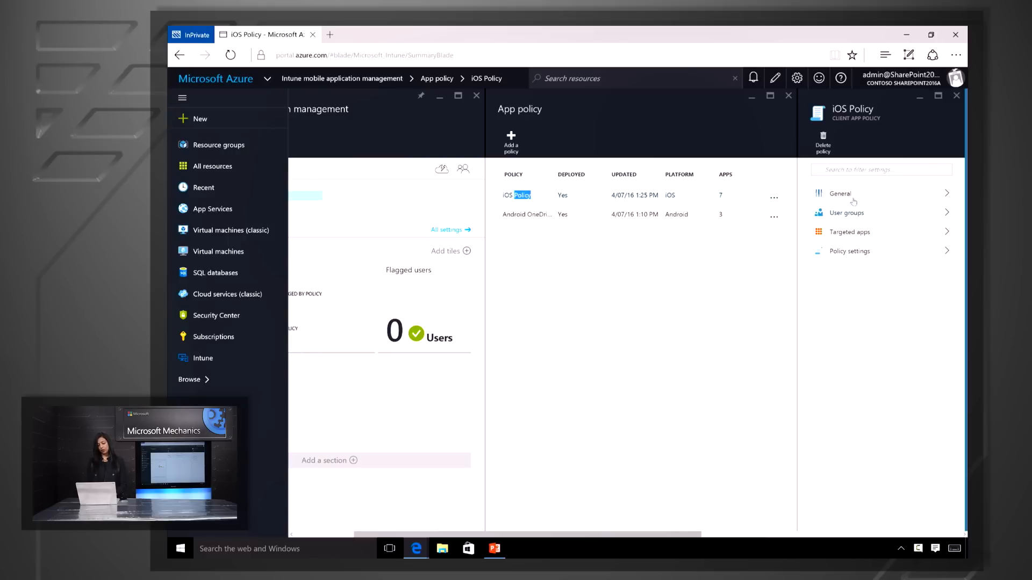
click(839, 193)
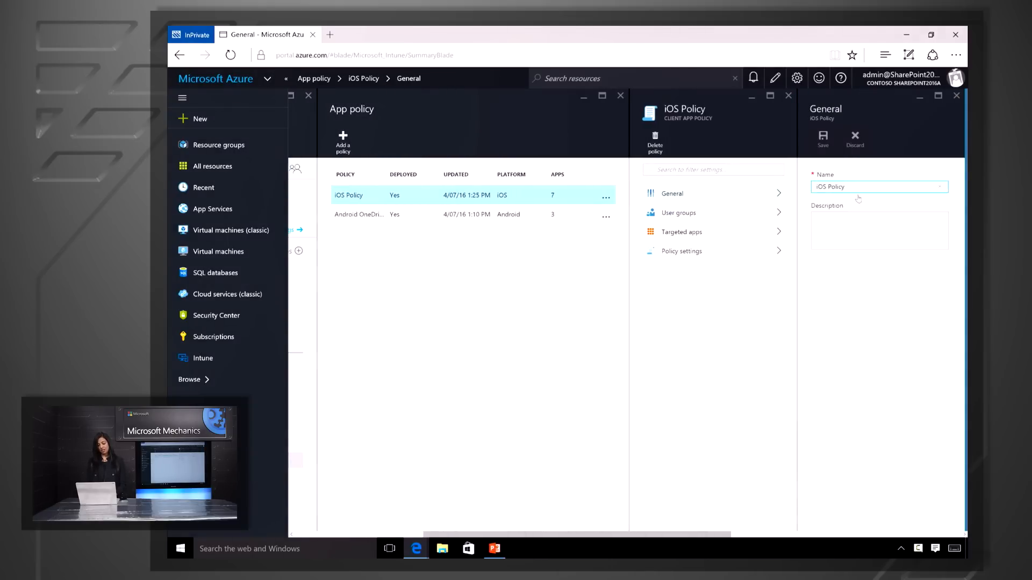
click(956, 95)
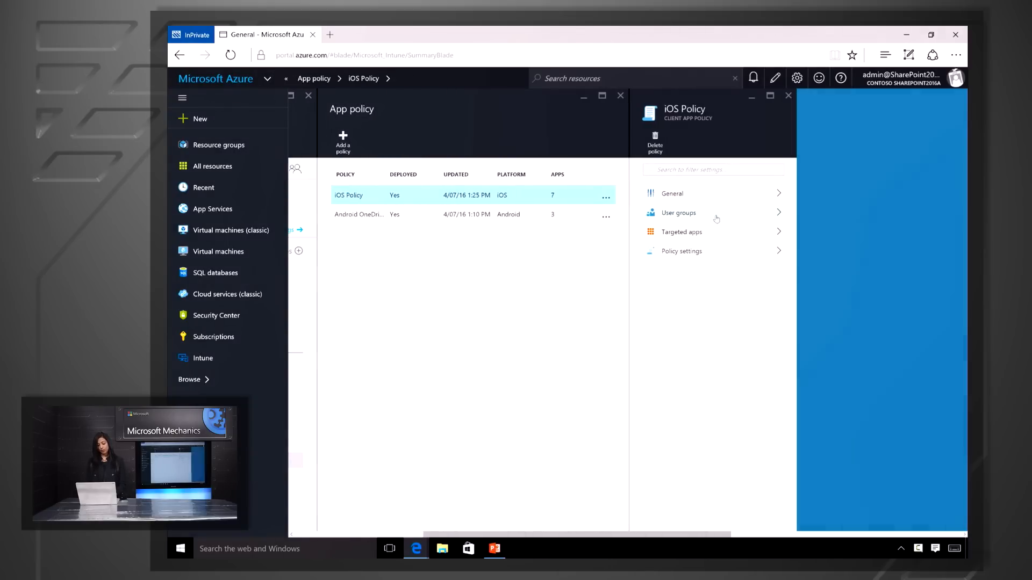
- Review the policy's MAM user group and seven targeted Office apps, then its data relocation and access settings
click(678, 213)
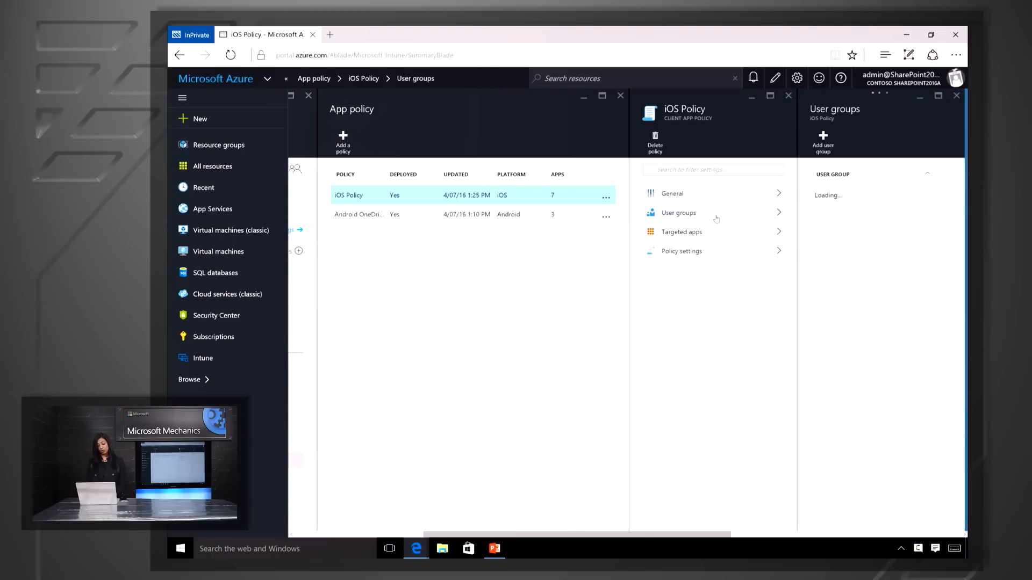
click(678, 212)
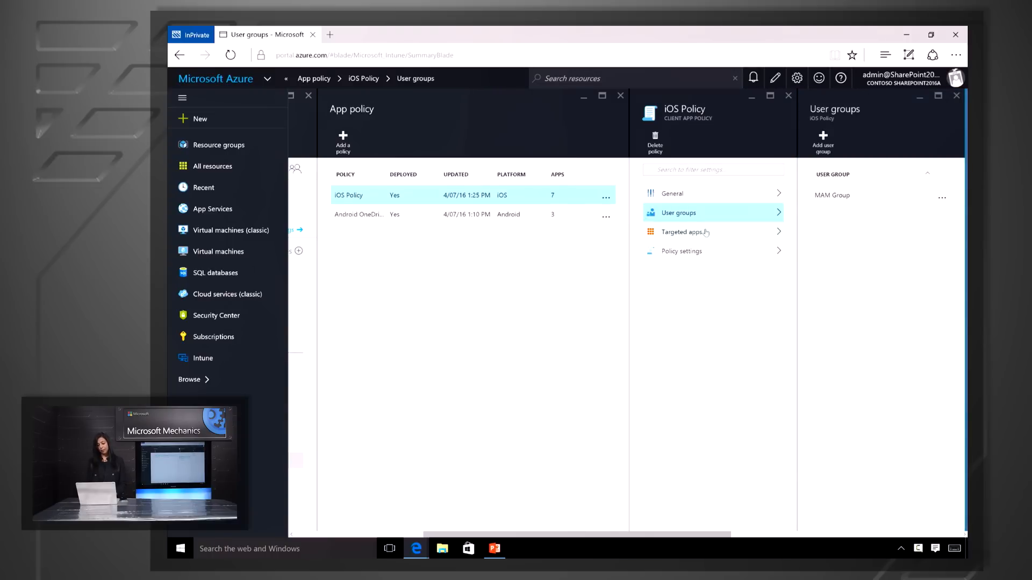
click(684, 232)
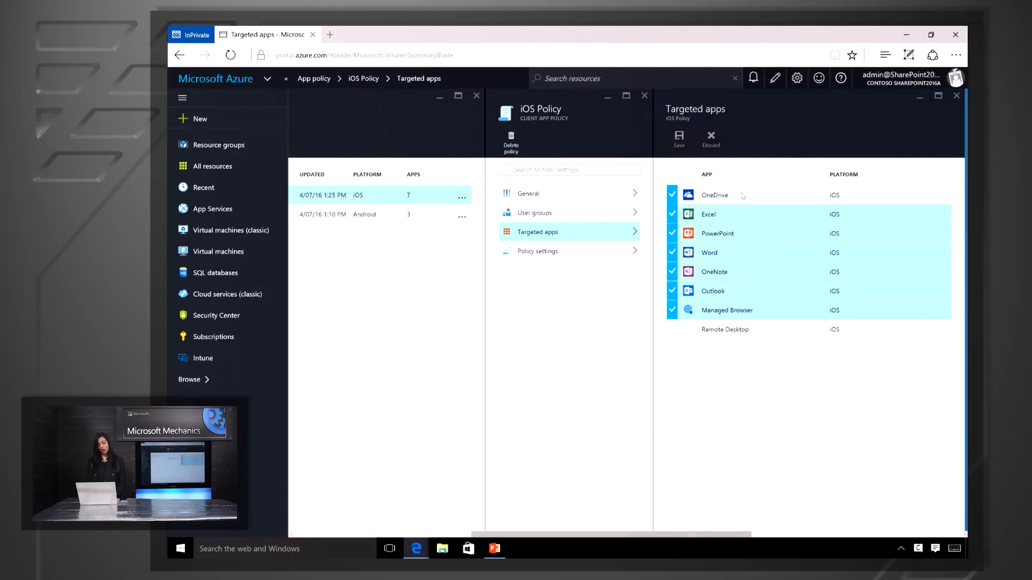
mouse_move(743, 195)
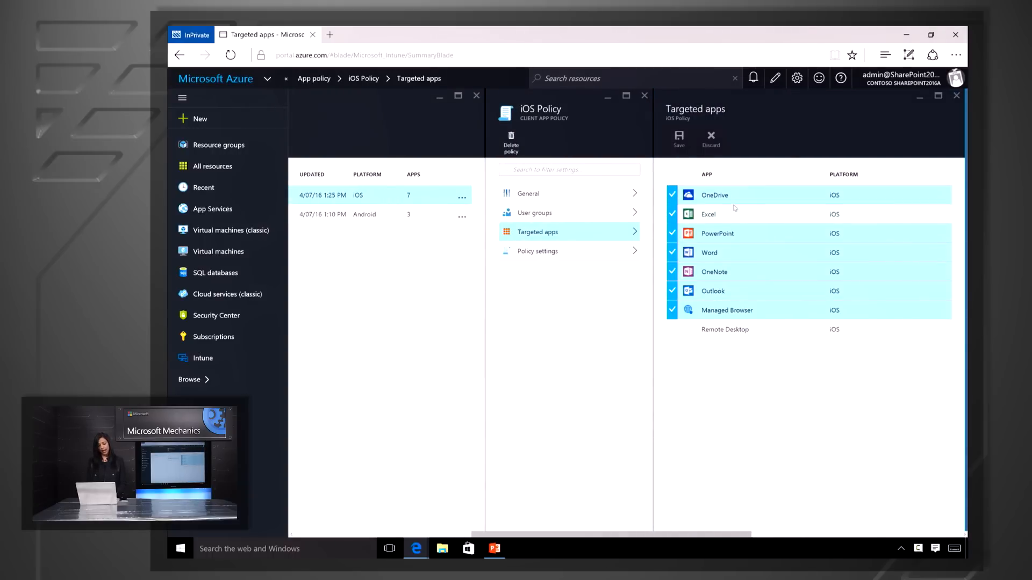
click(711, 139)
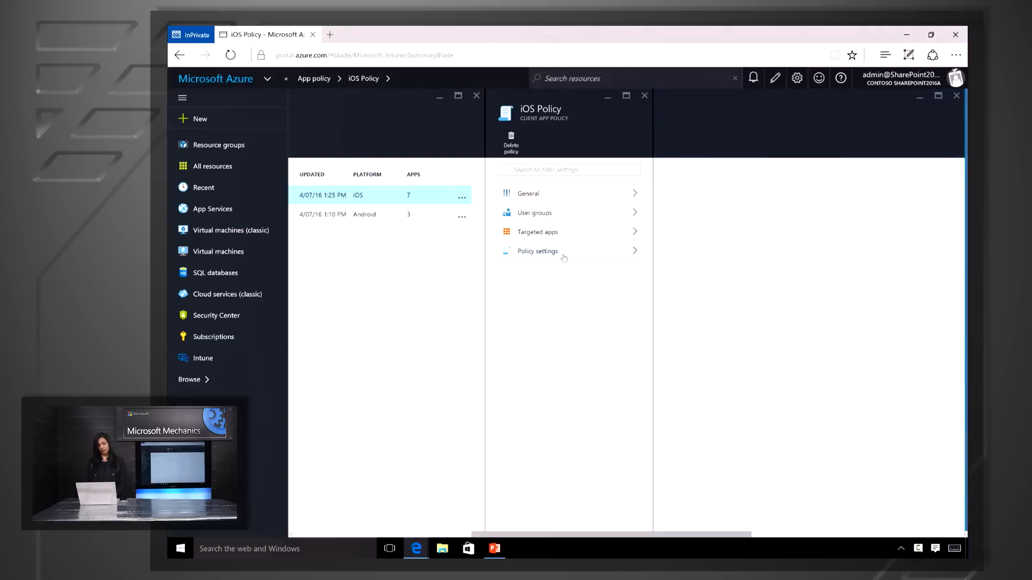
click(537, 250)
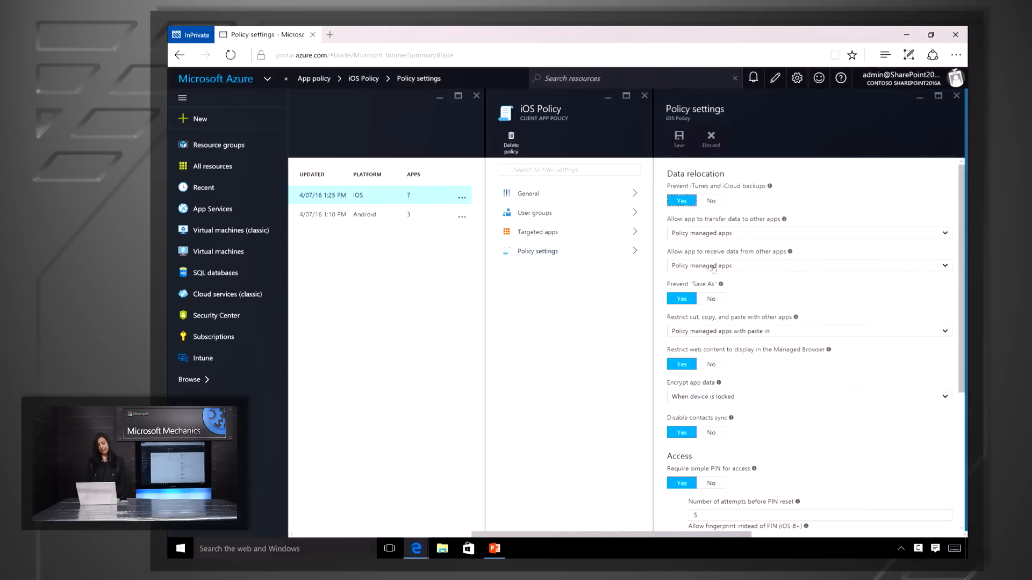
click(938, 96)
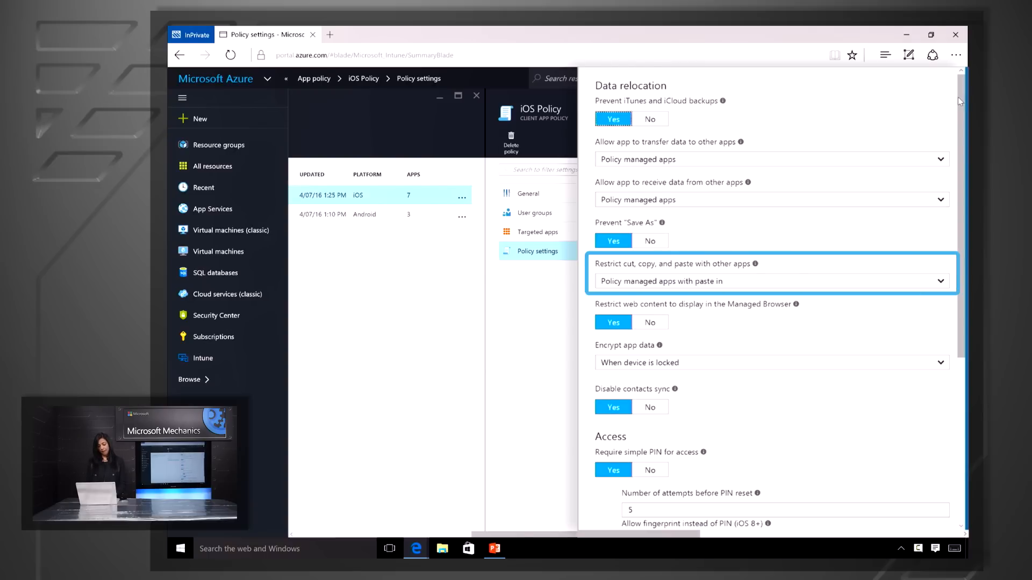
scroll(down, 3)
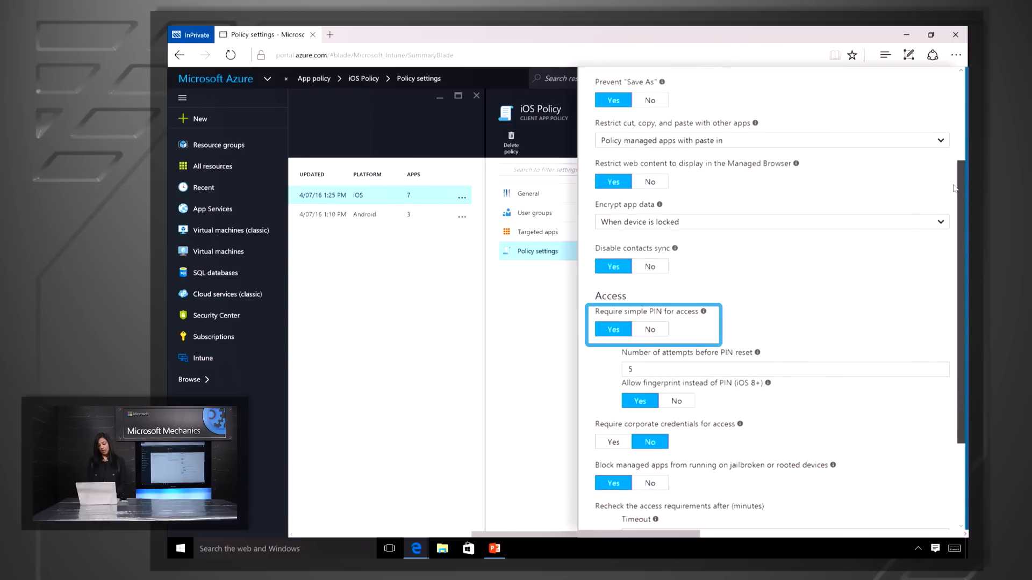
scroll(down, 3)
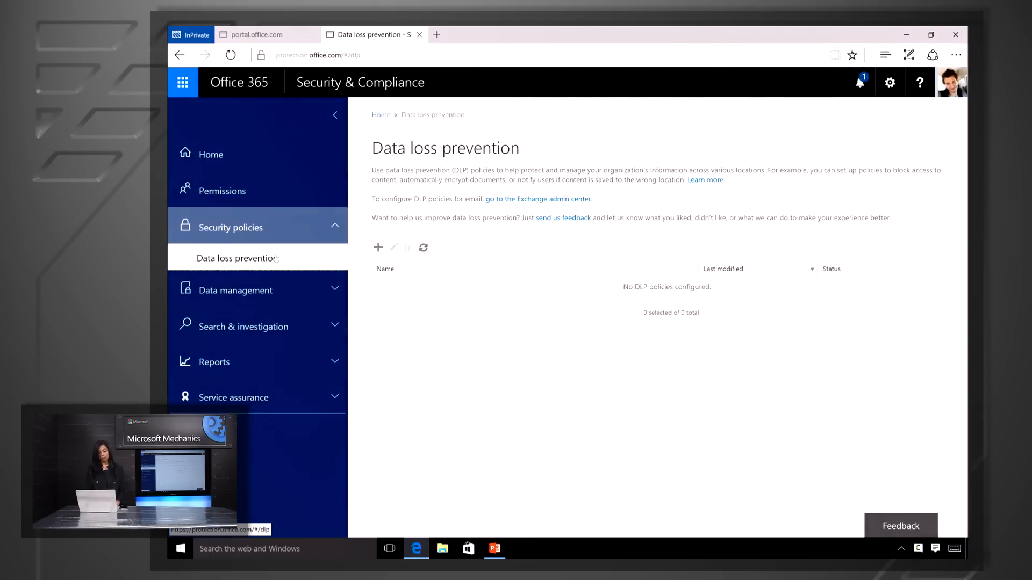
- Select the Social Security Number Policy and open it for editing to see its rules
click(423, 247)
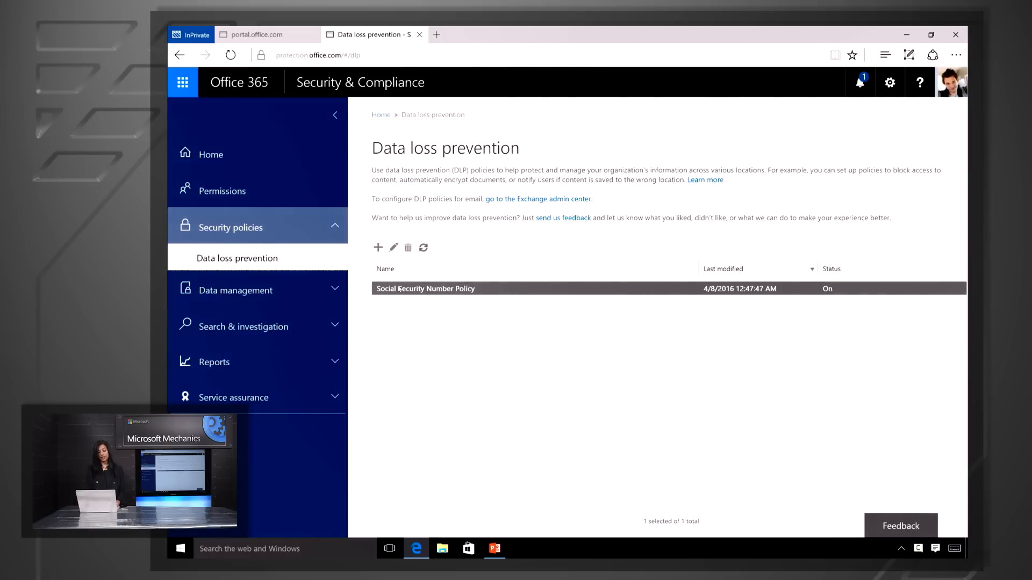
mouse_move(393, 247)
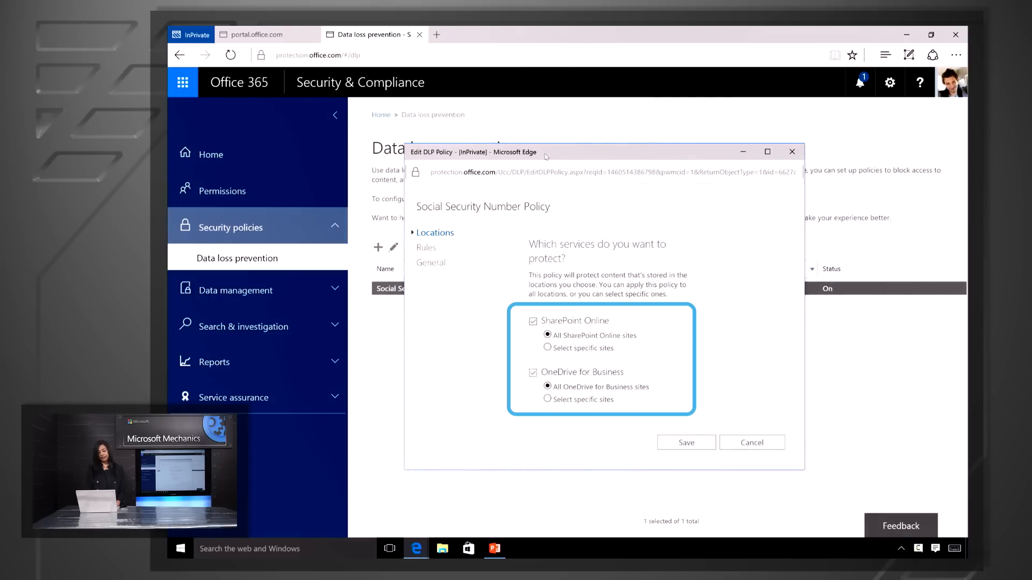
mouse_move(567, 419)
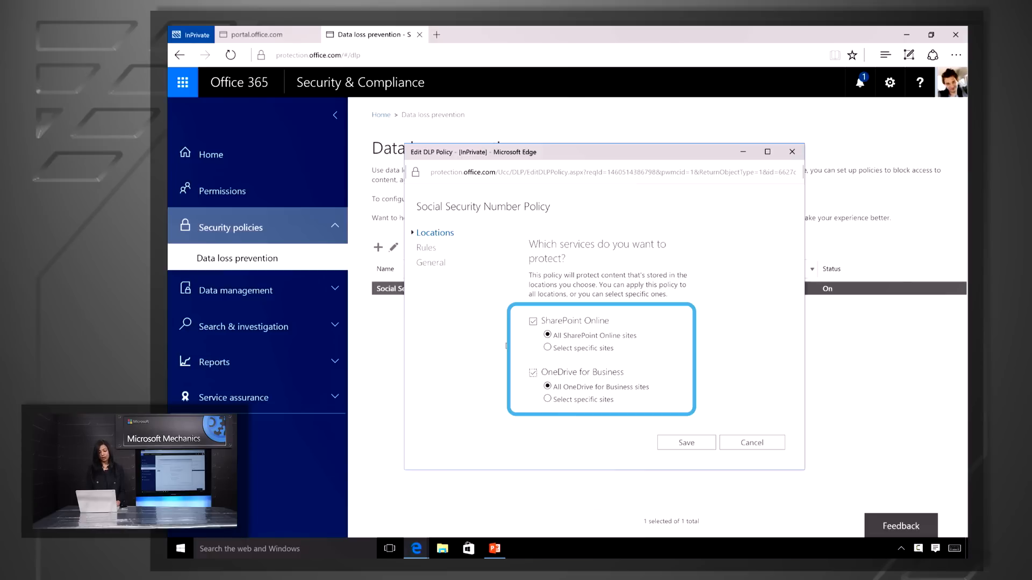
click(427, 247)
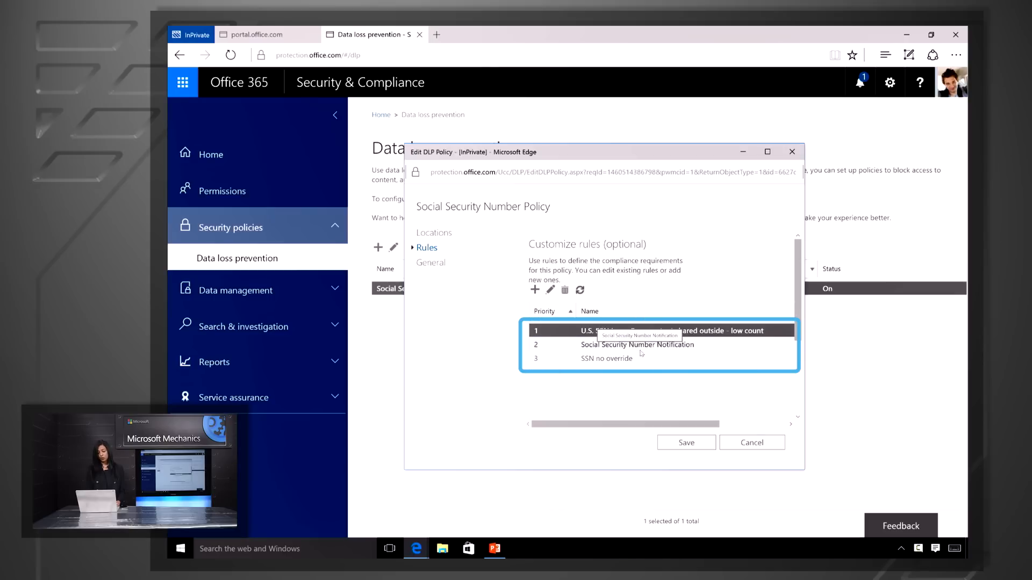
- Review the Social Security Number Notification rule's actions and return to the rules list
click(635, 344)
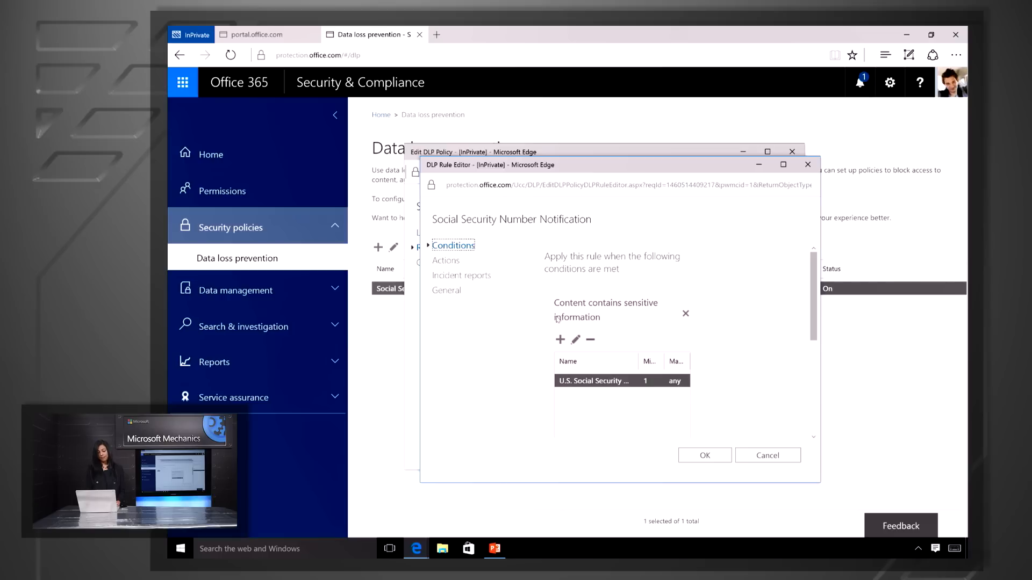
mouse_move(605, 385)
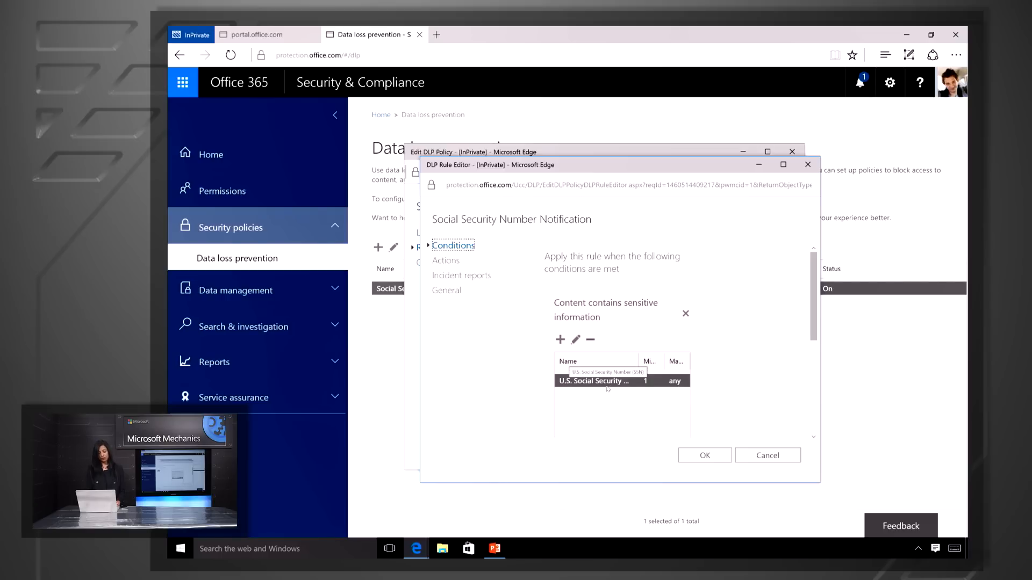
click(446, 260)
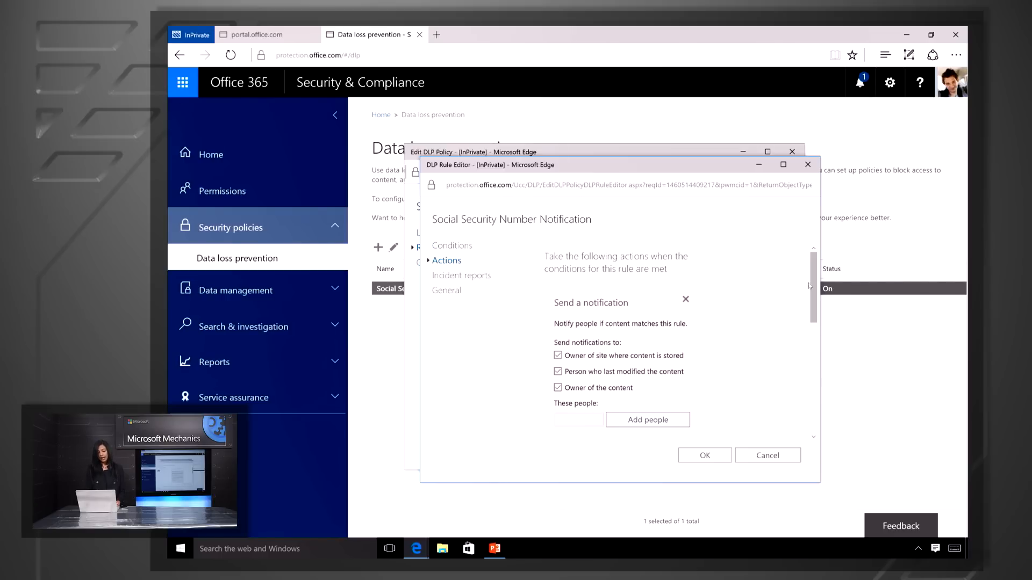
scroll(down, 3)
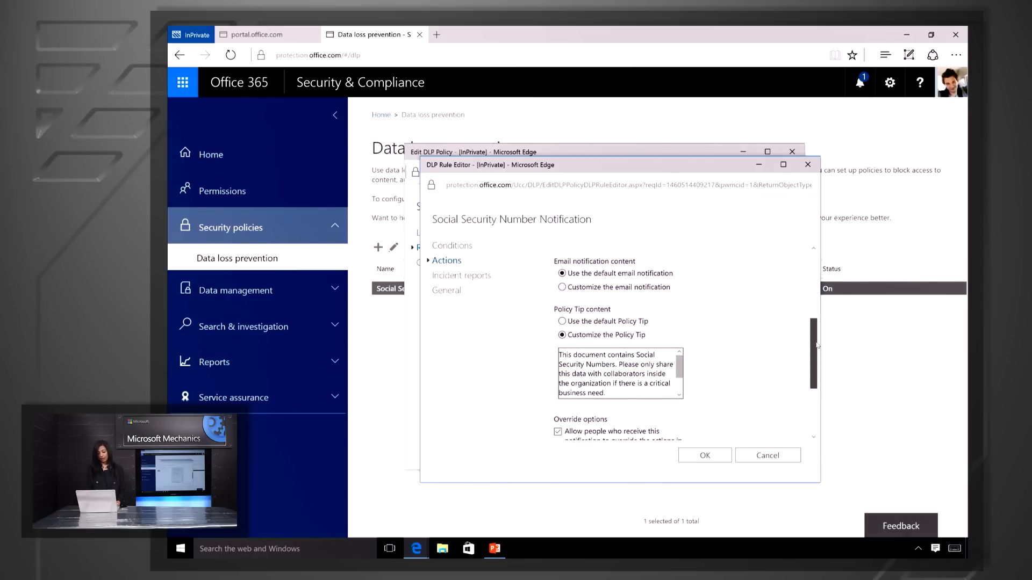
scroll(down, 3)
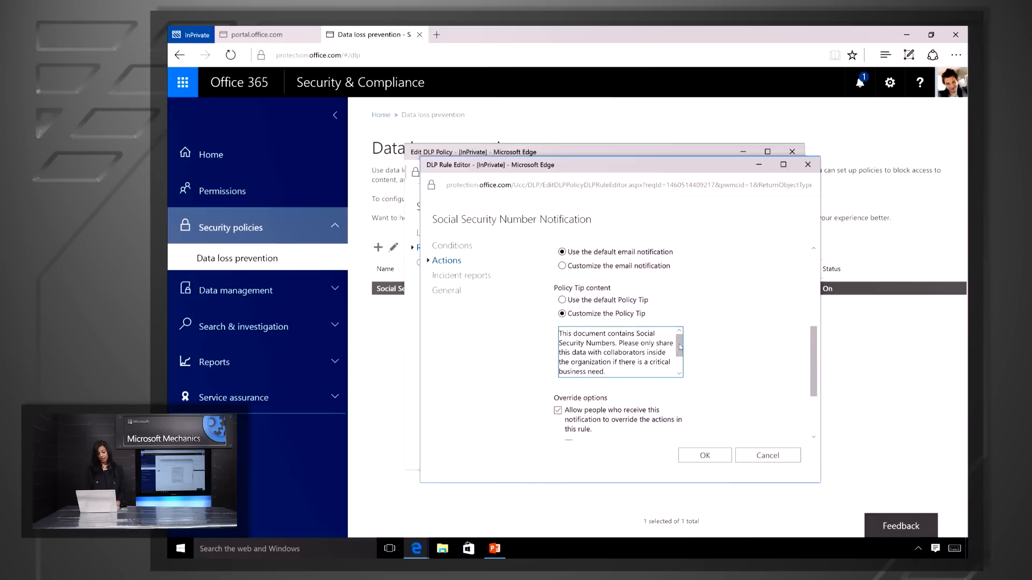
scroll(down, 3)
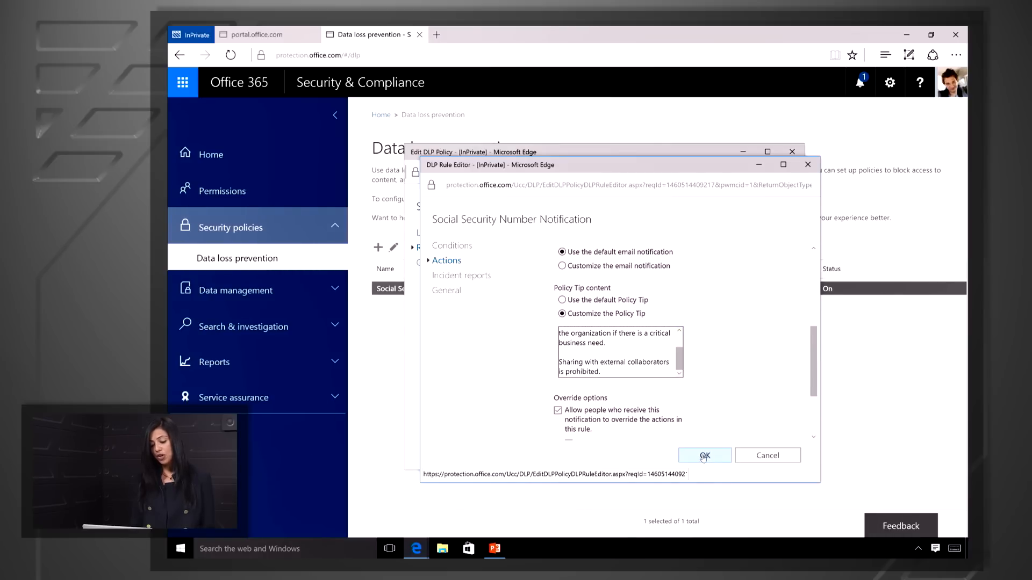
click(704, 455)
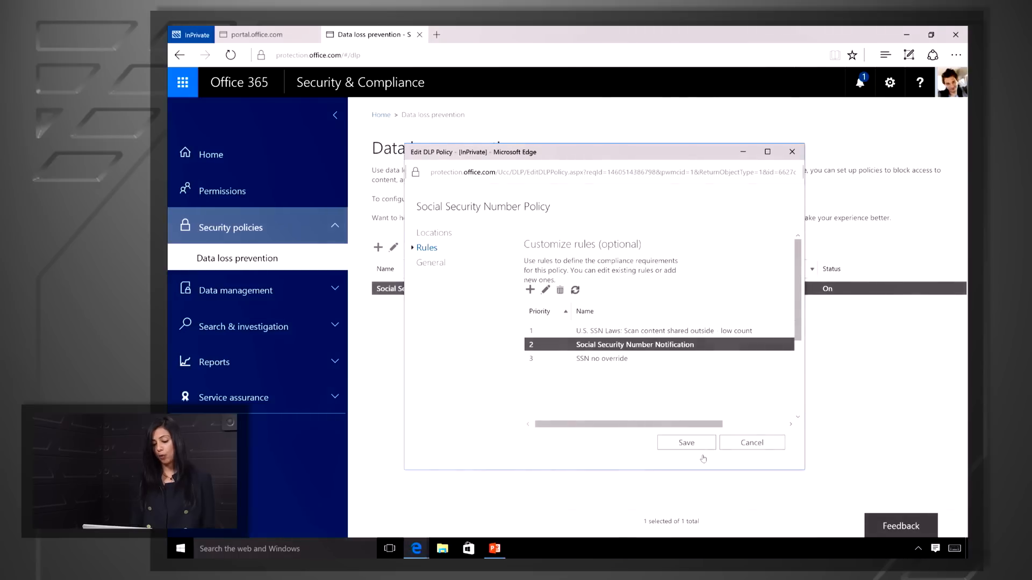
- Review the U.S. SSN Laws outside-sharing rule's blocking, notifications and custom Policy Tip
click(645, 330)
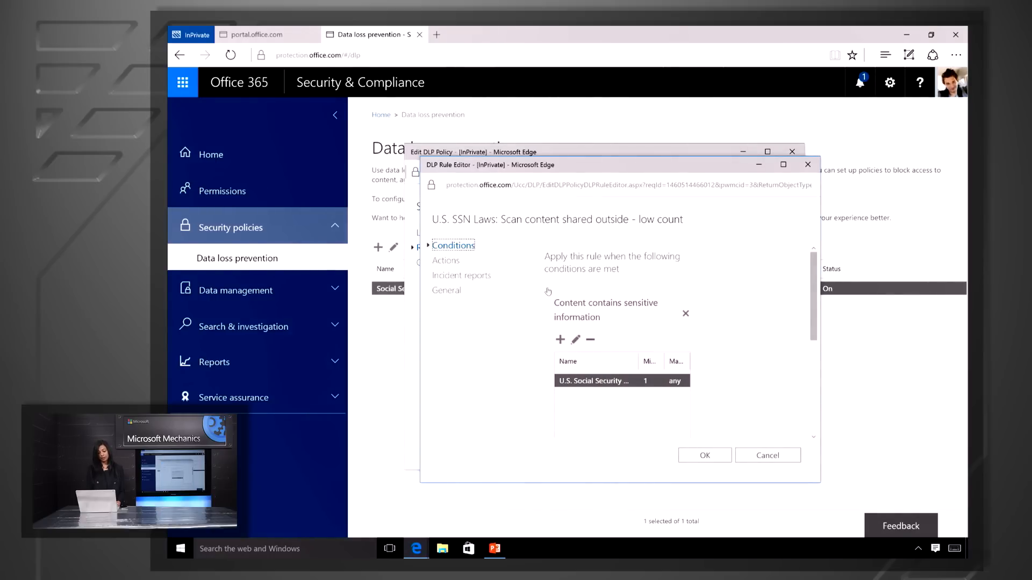
mouse_move(810, 276)
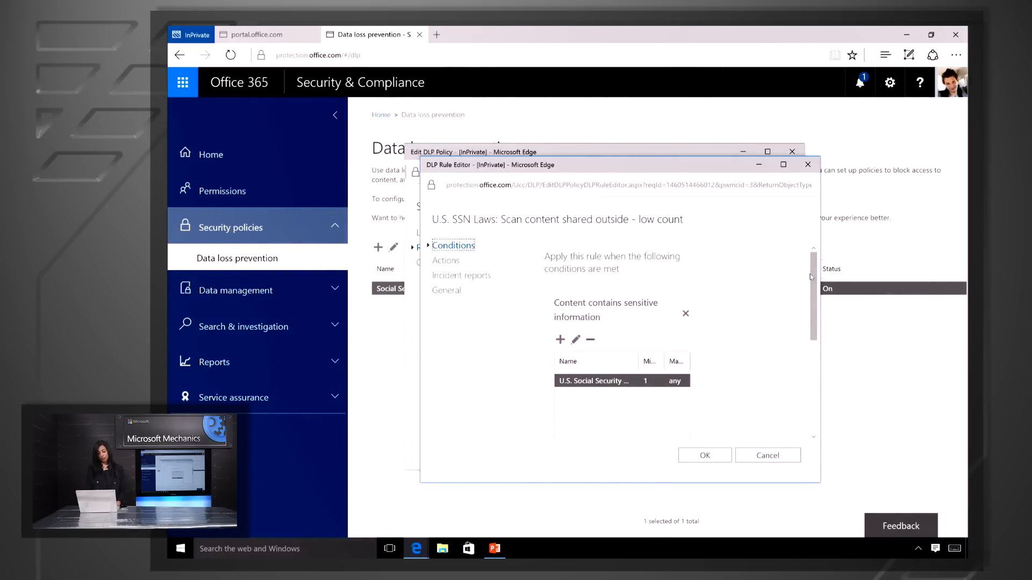
scroll(down, 3)
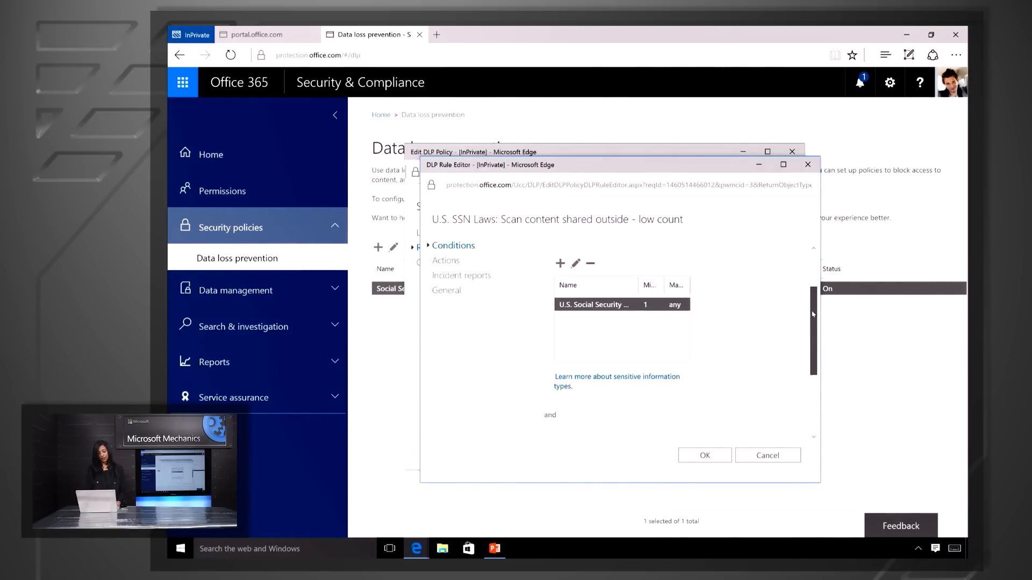
scroll(down, 3)
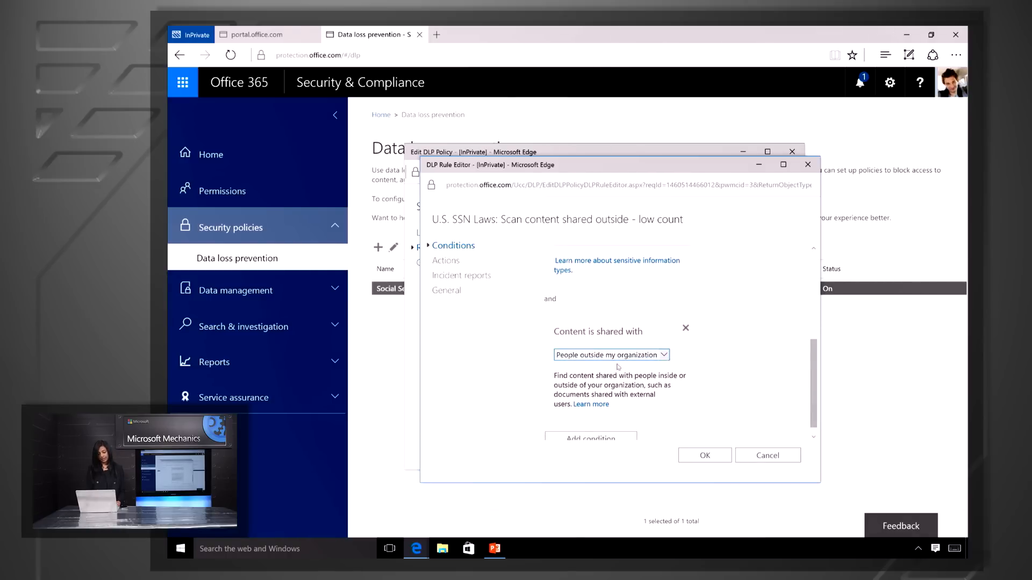
mouse_move(487, 351)
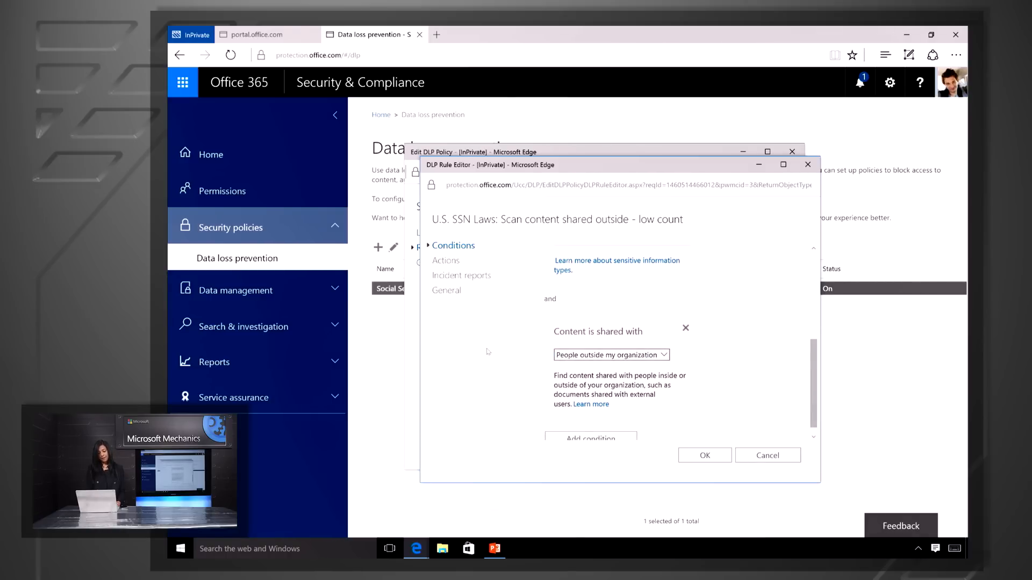
click(446, 260)
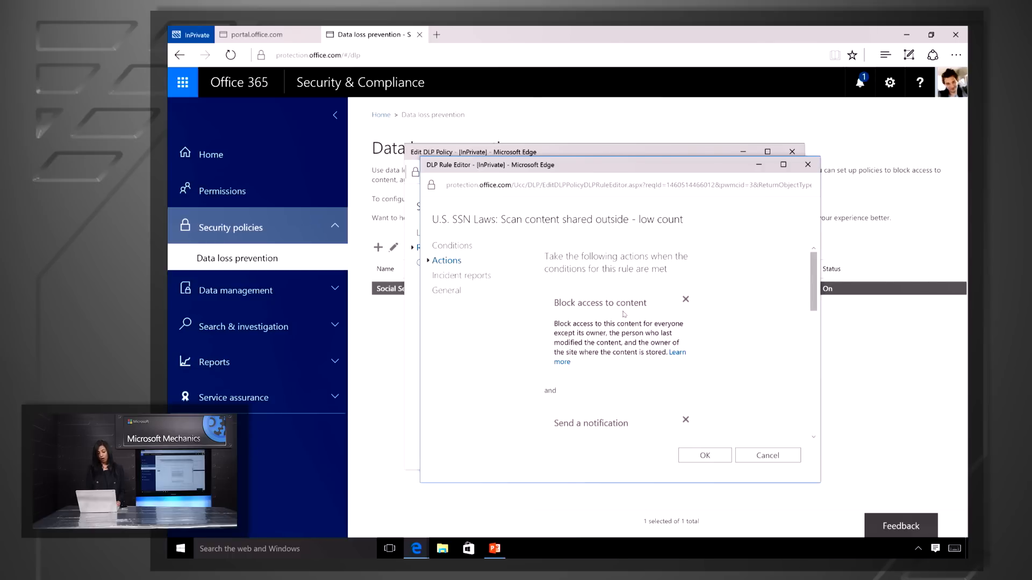
scroll(down, 3)
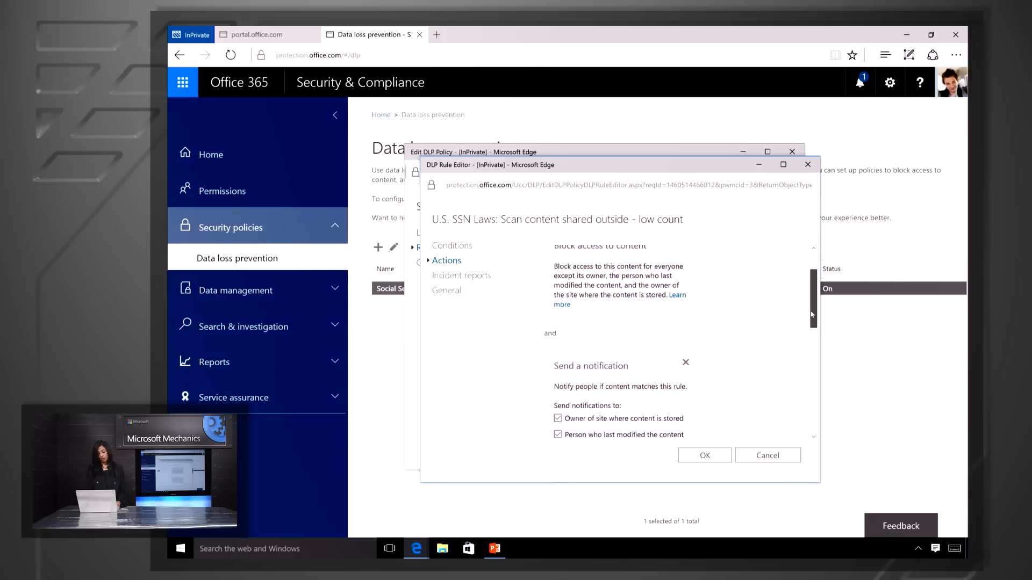
scroll(down, 3)
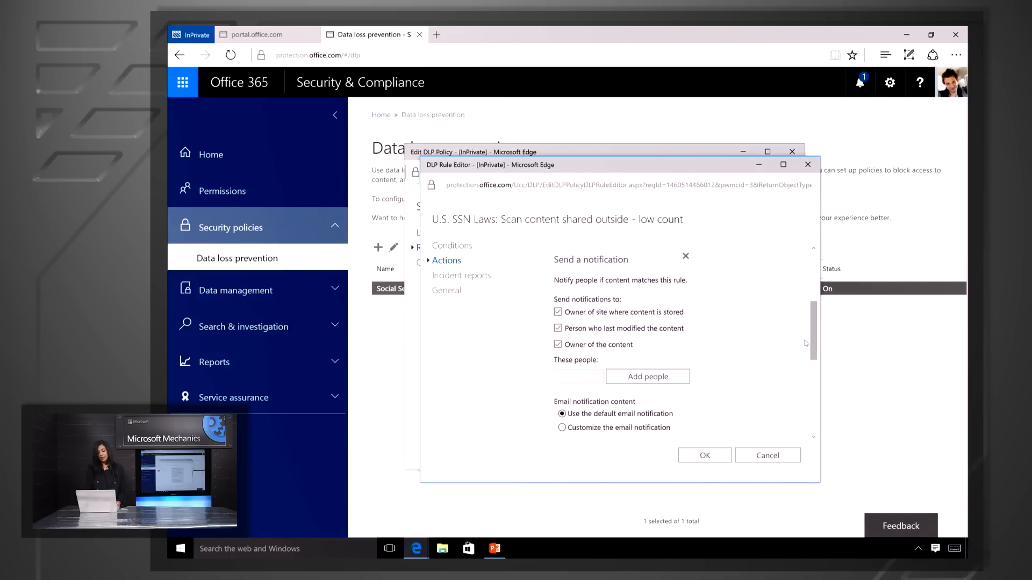
mouse_move(594, 357)
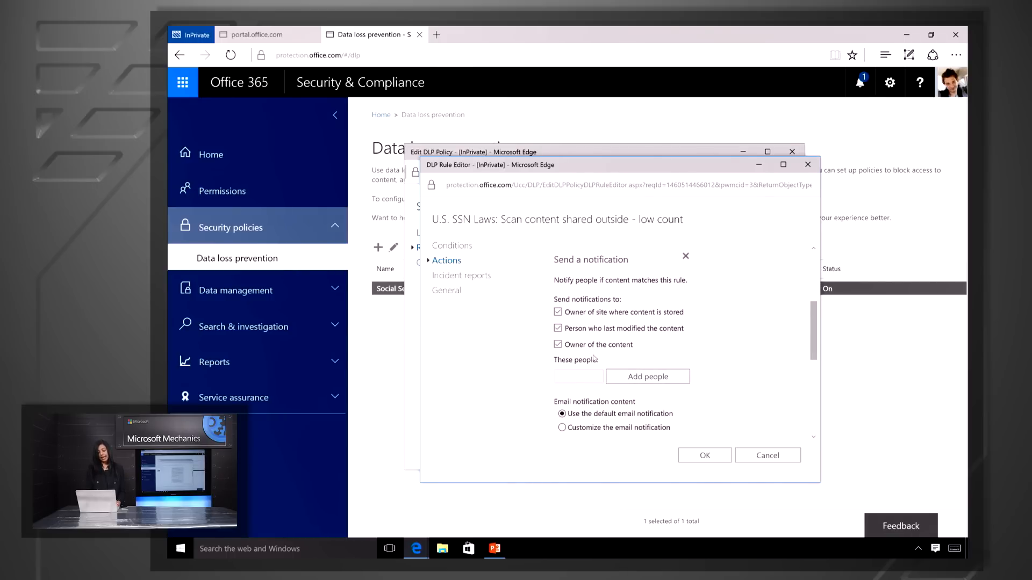
scroll(down, 3)
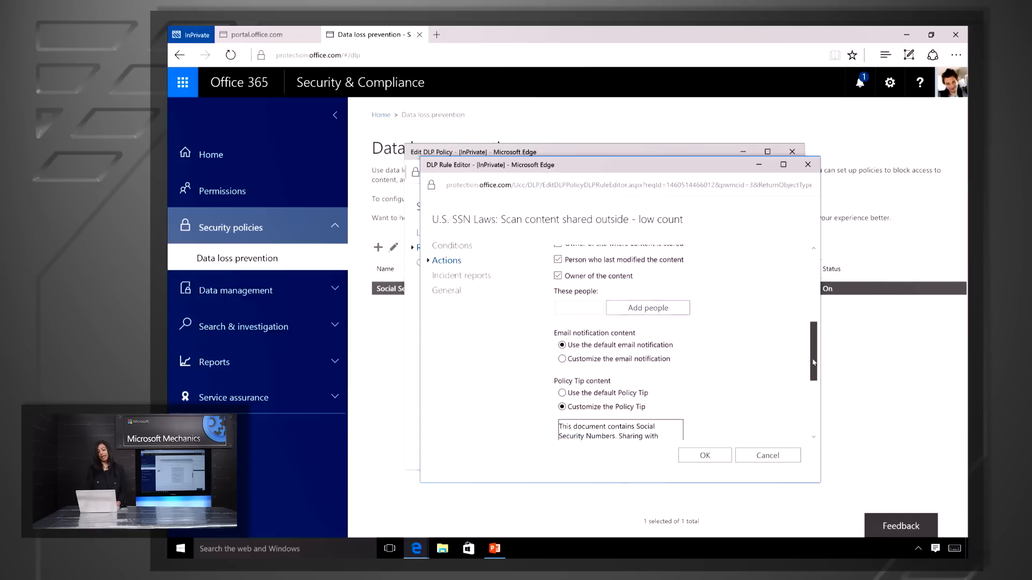
scroll(down, 3)
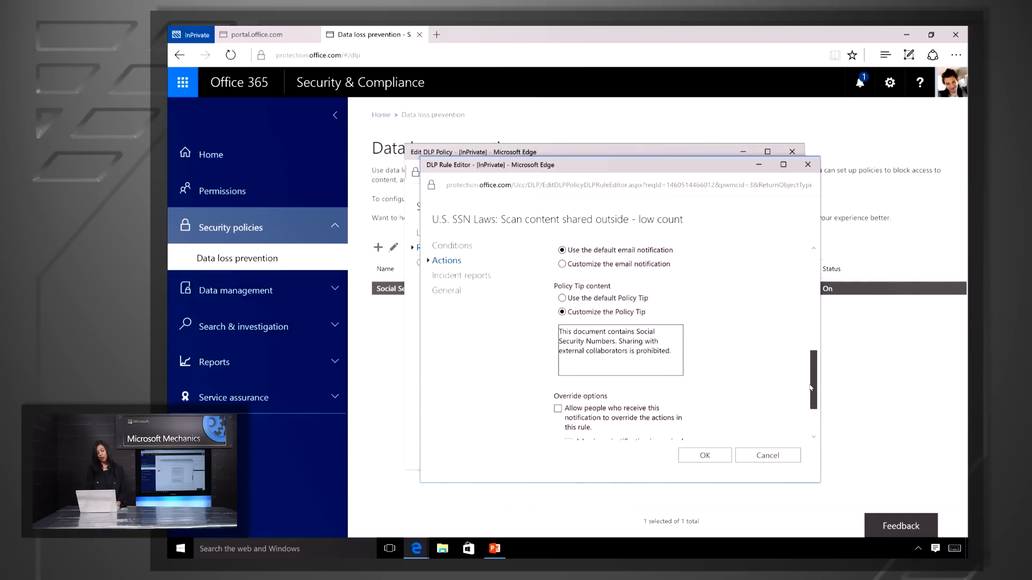
scroll(down, 3)
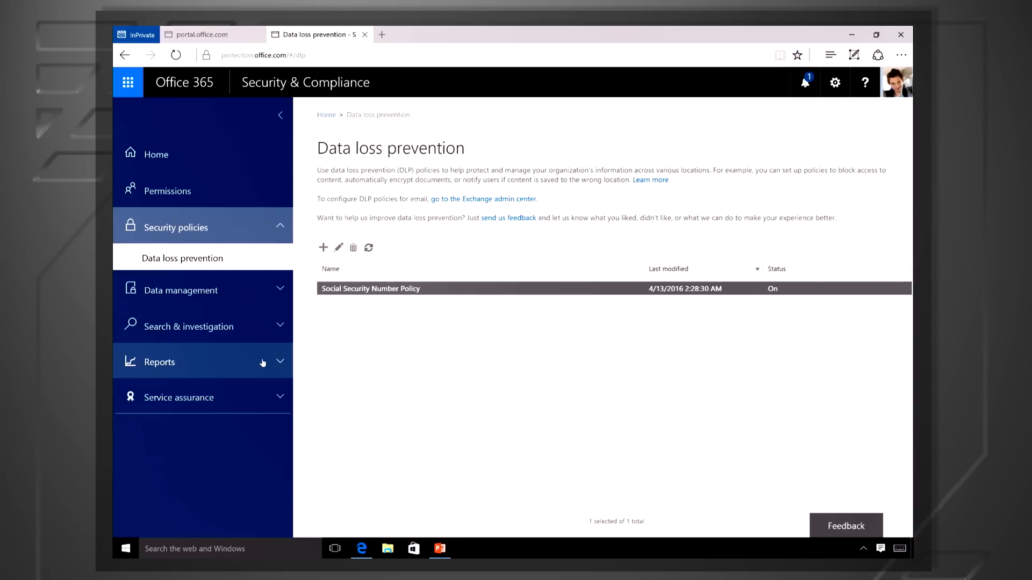
- Open the Audit log search page from the Reports area
click(159, 361)
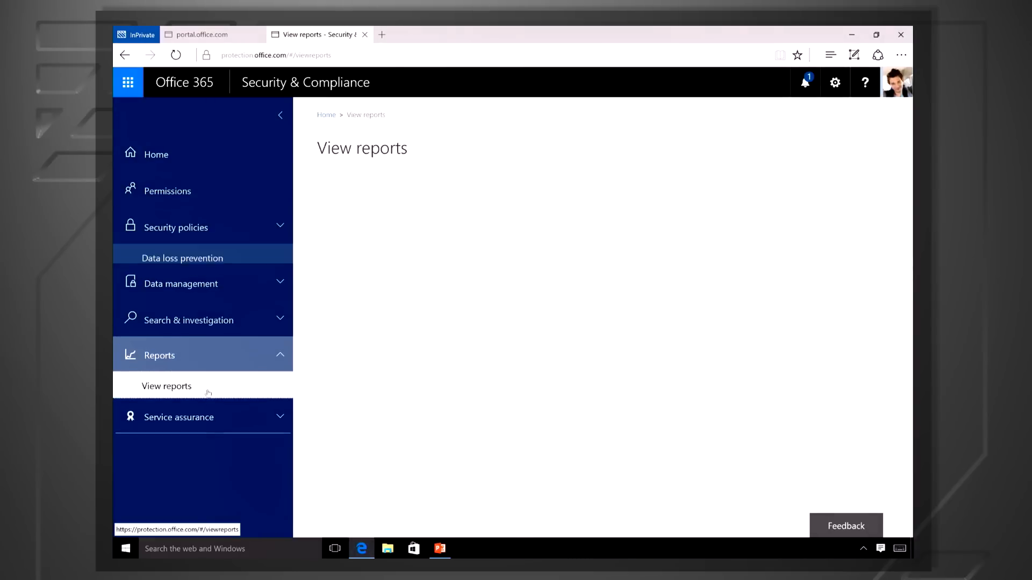
click(166, 386)
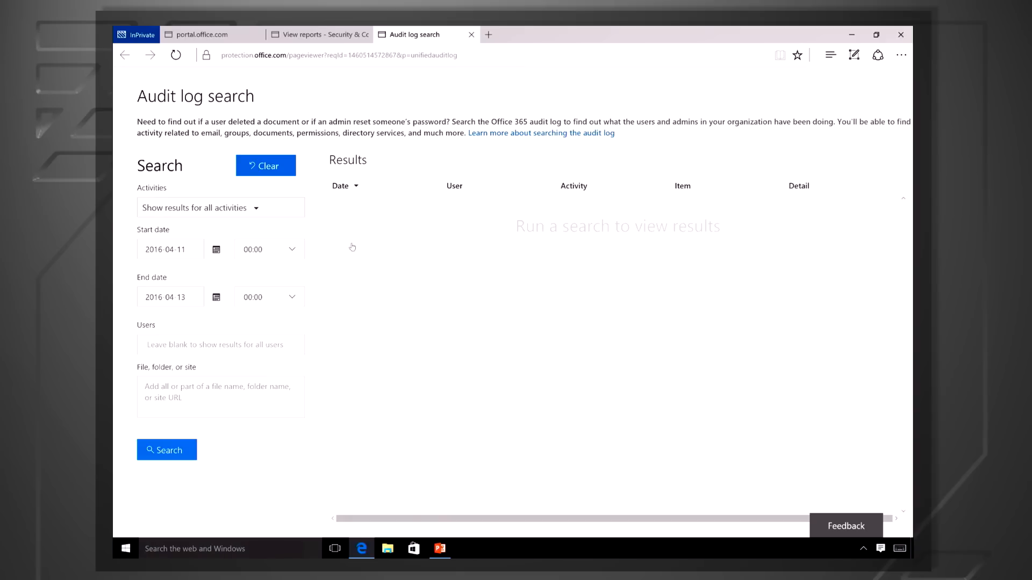
mouse_move(274, 232)
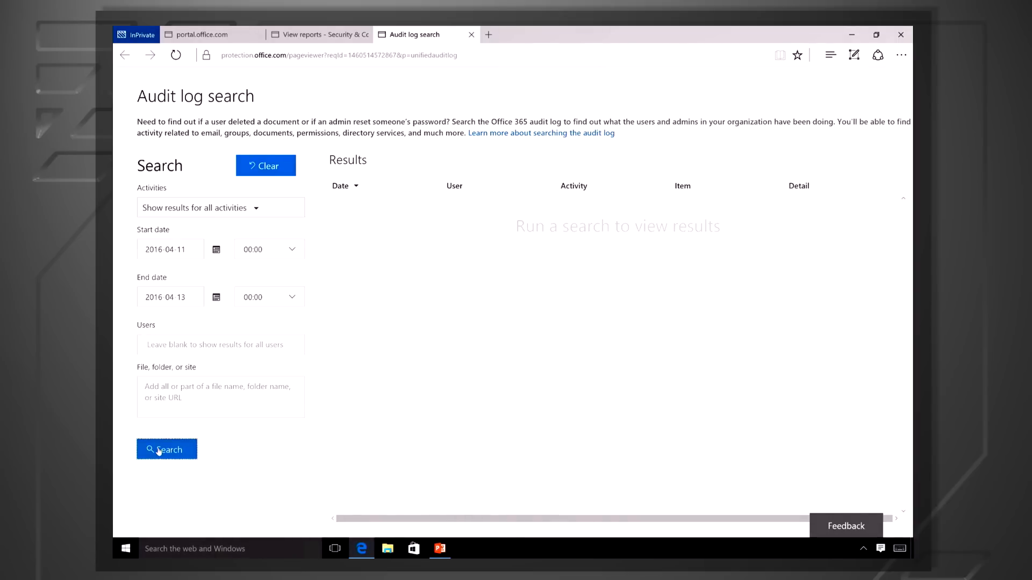
- Run the audit search for all activities and filter results by item name 'passport'
click(167, 449)
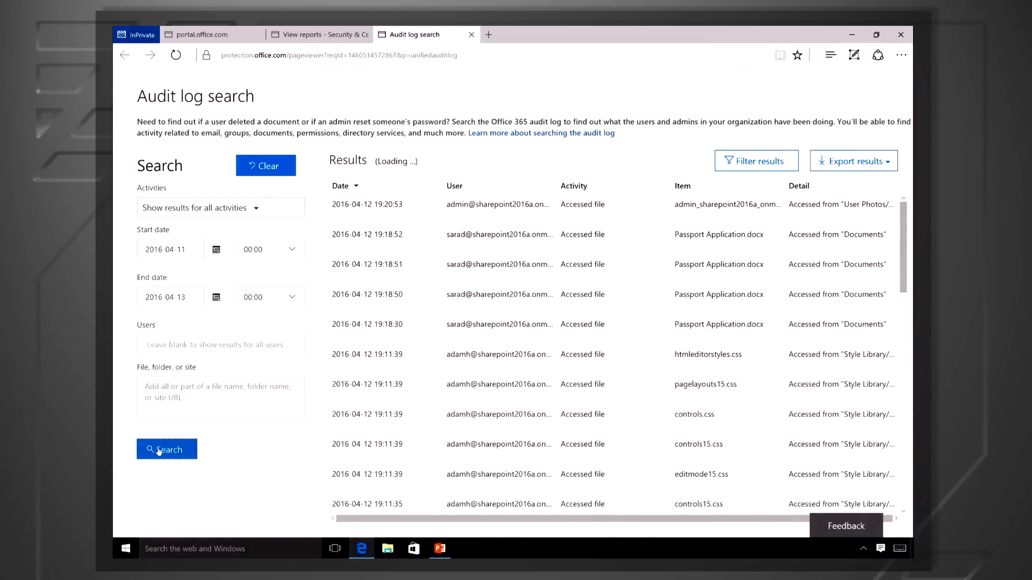
click(167, 449)
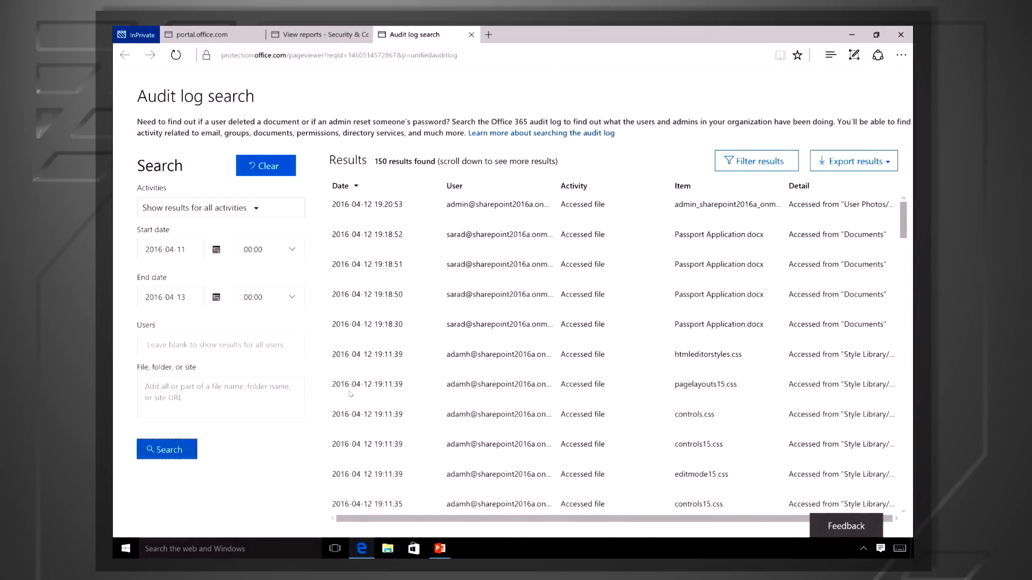
click(755, 161)
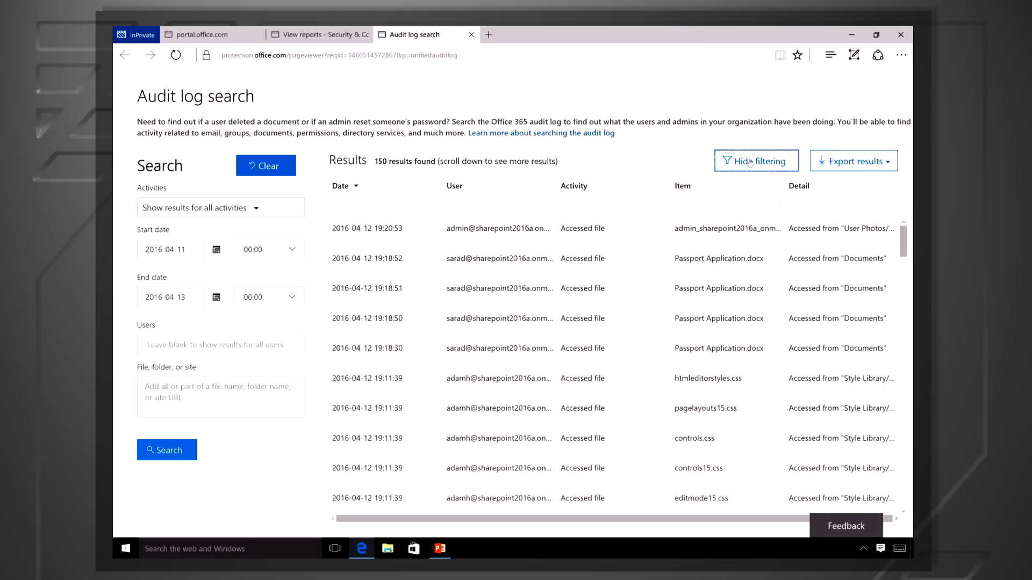
mouse_move(720, 171)
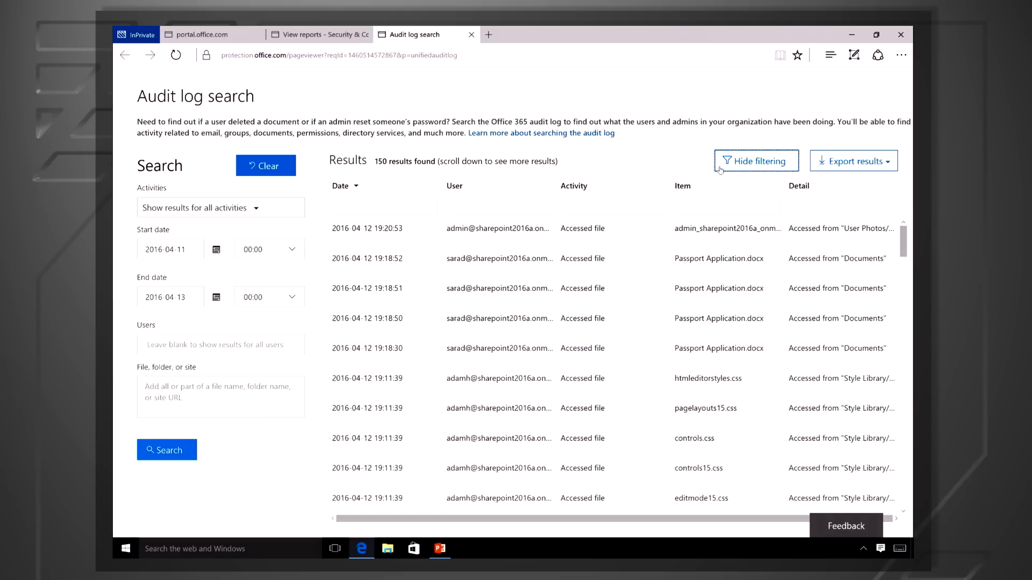
mouse_move(696, 204)
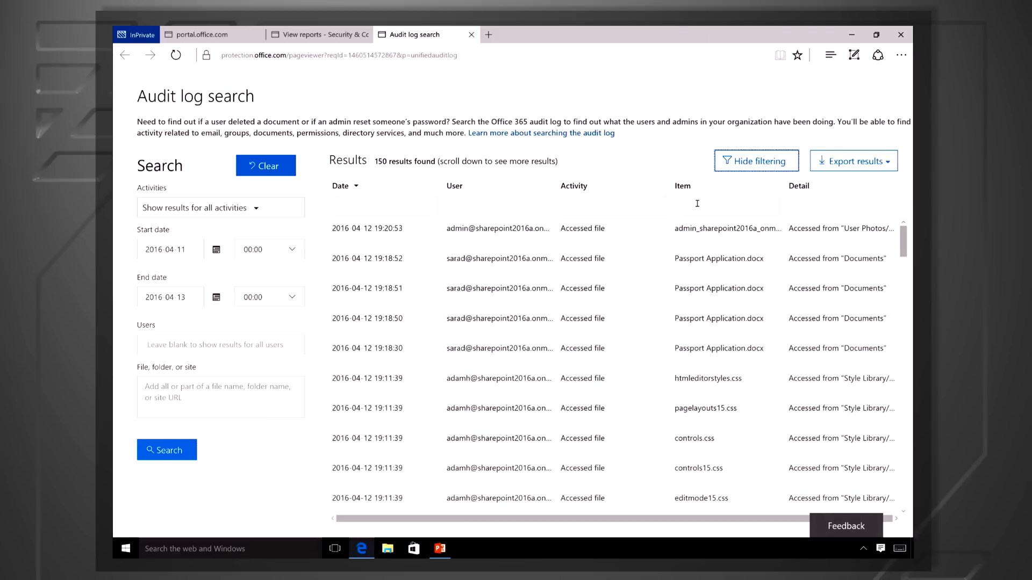
click(714, 186)
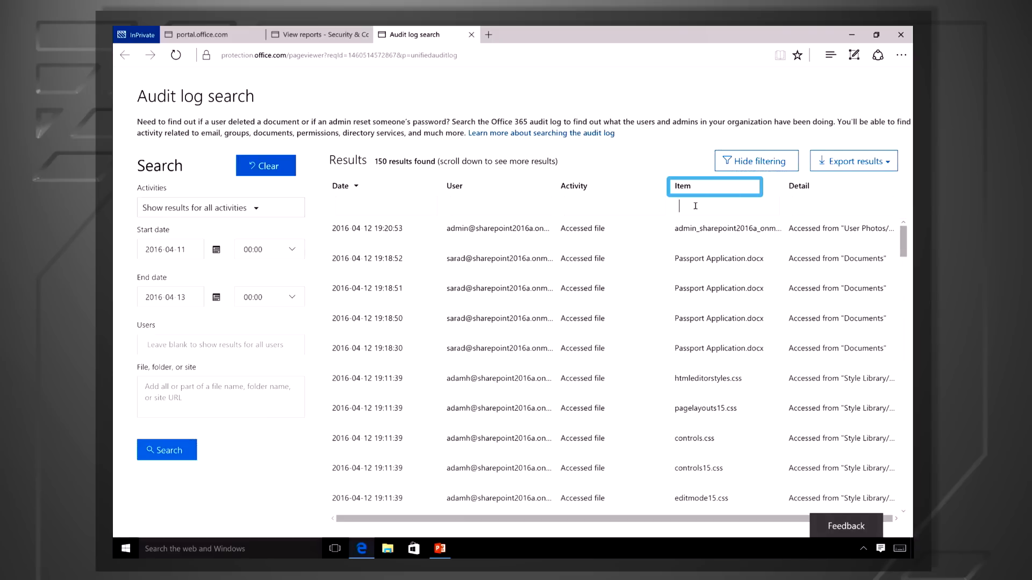
text(pass)
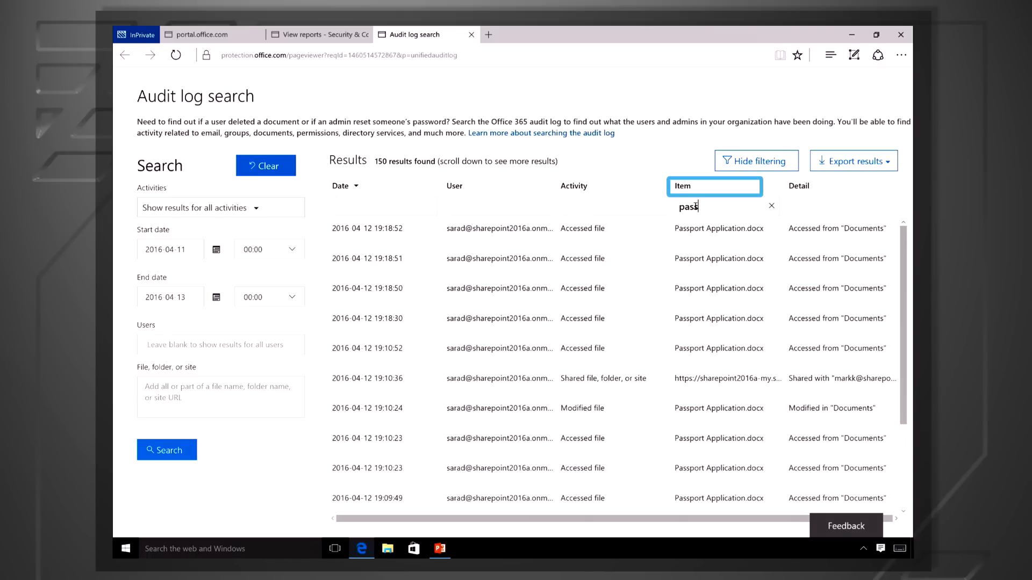
text(port)
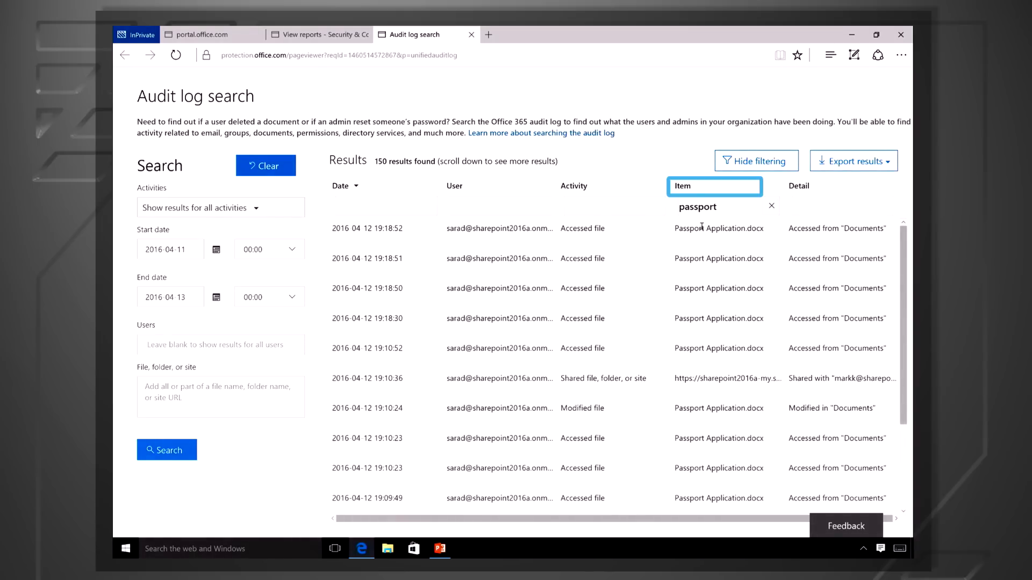
mouse_move(719, 348)
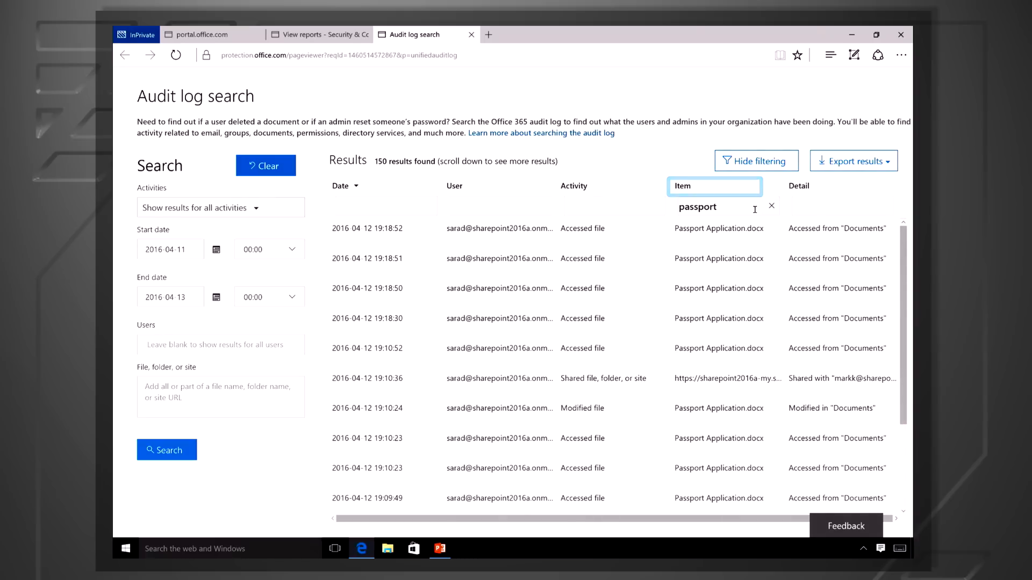
- Filter the audit results by the user 'sarad' instead of by item
click(770, 207)
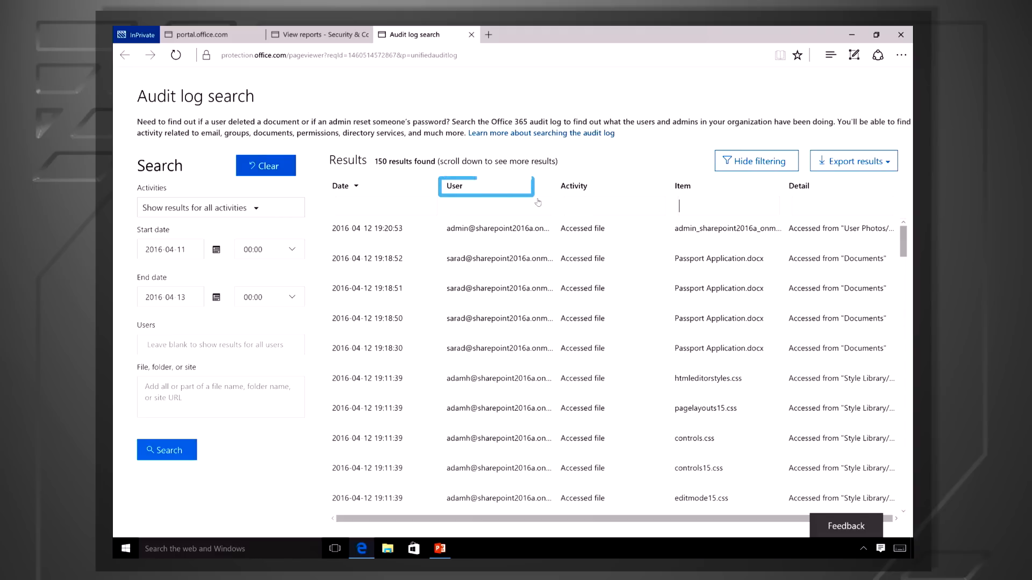
text(sa)
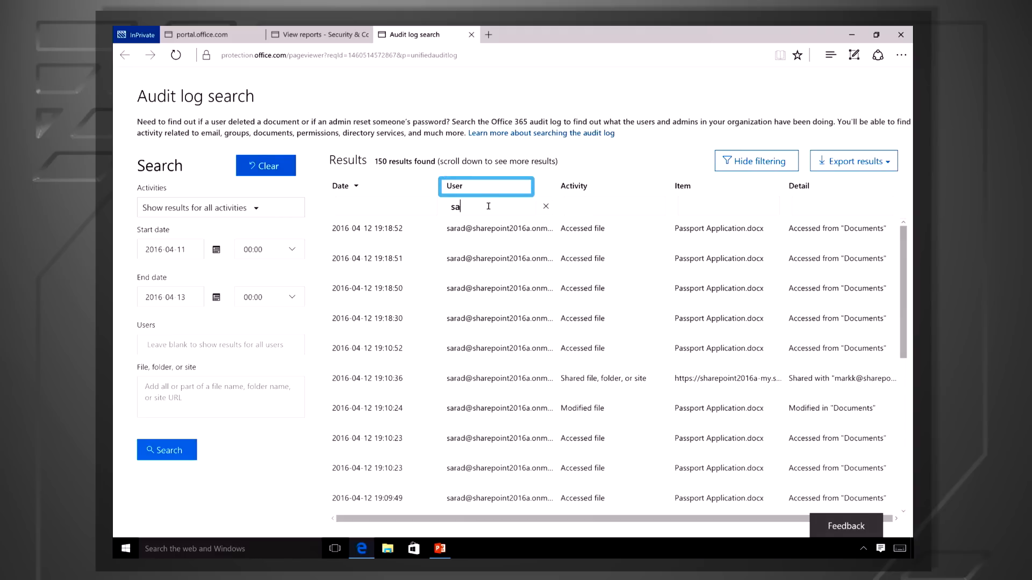
text(rad)
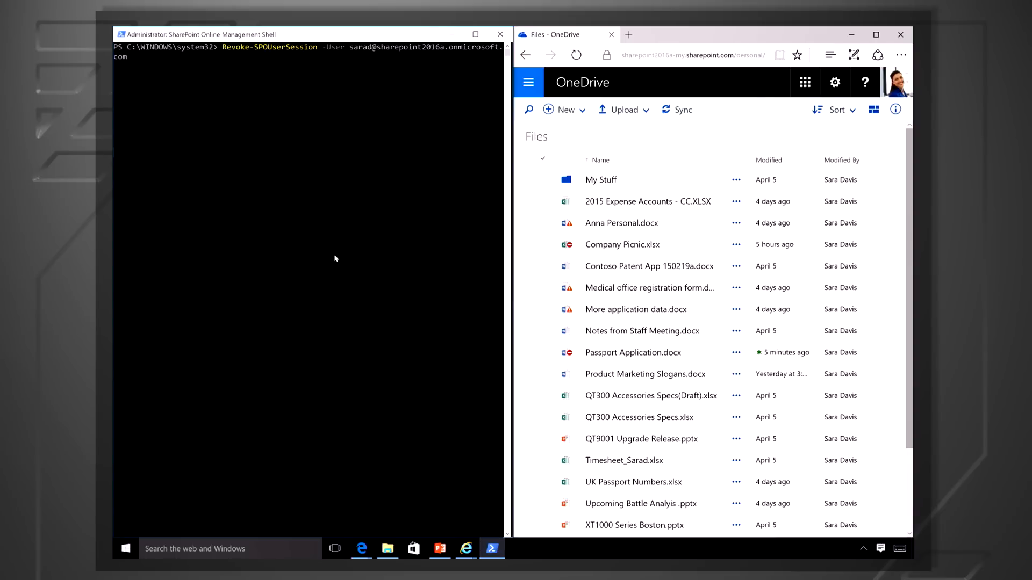
- Run Revoke-SPOUserSession and confirm with Y to sign the user out of all devices
key(Return)
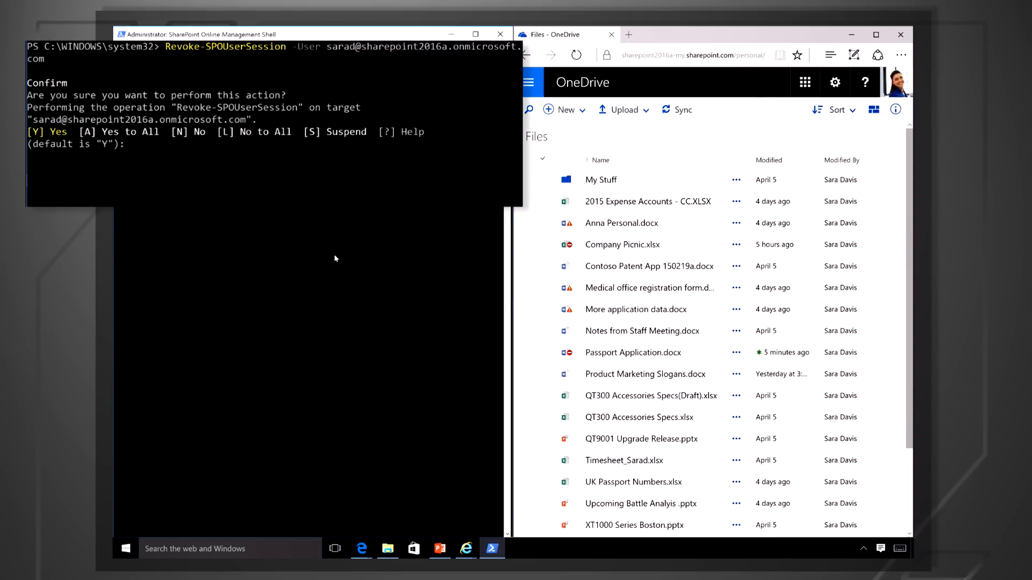
text(y)
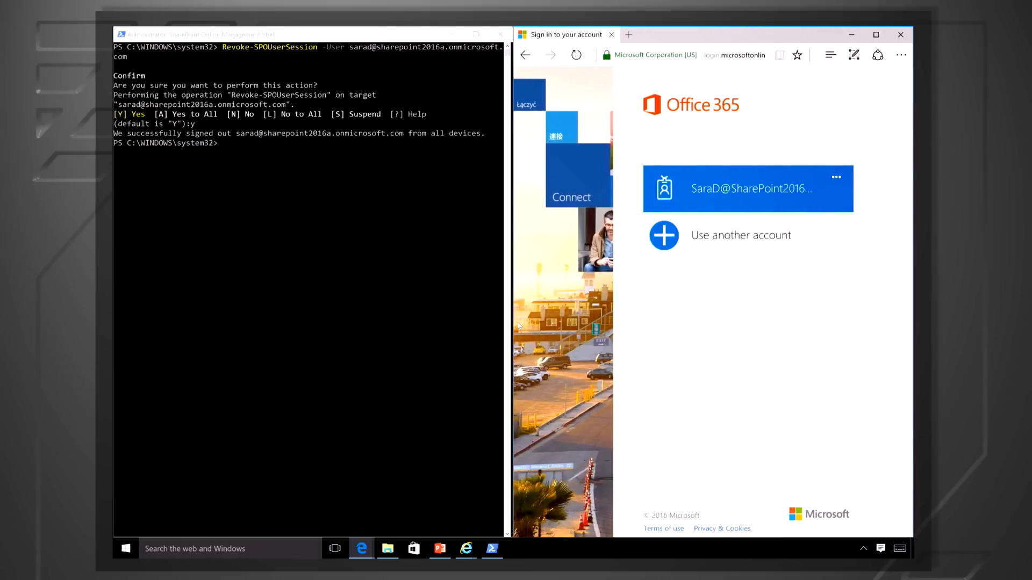
click(747, 188)
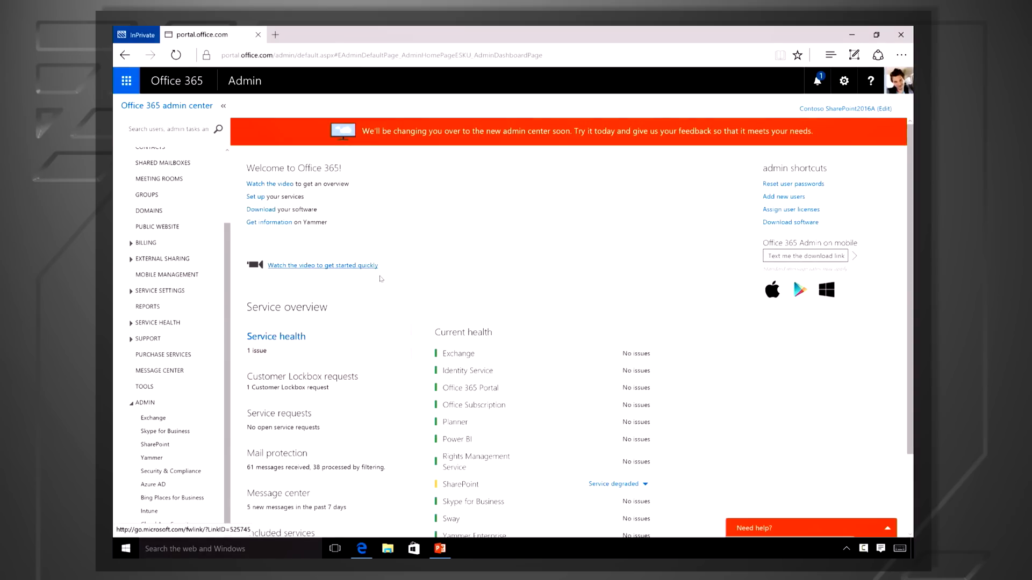
click(159, 291)
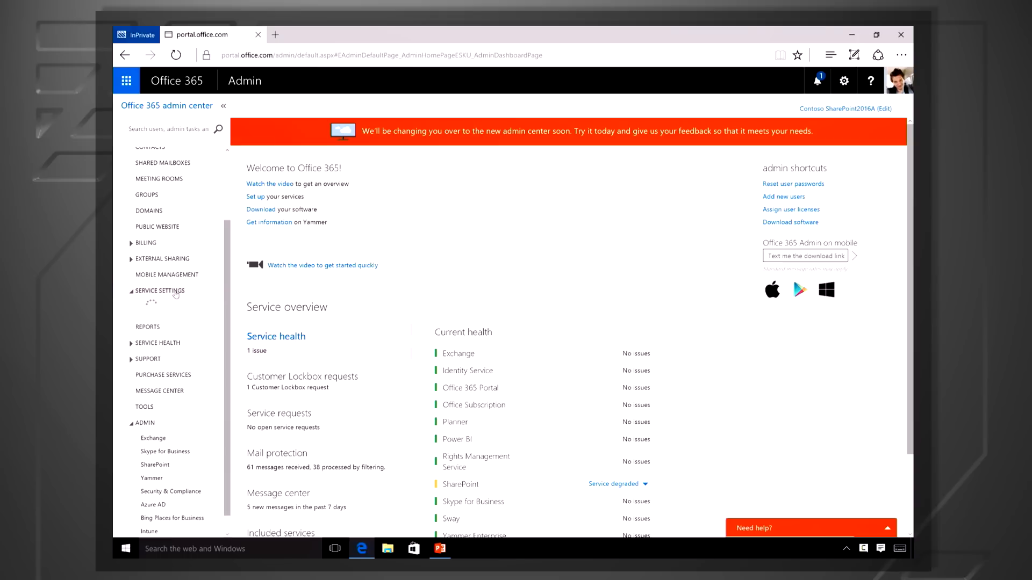
click(158, 290)
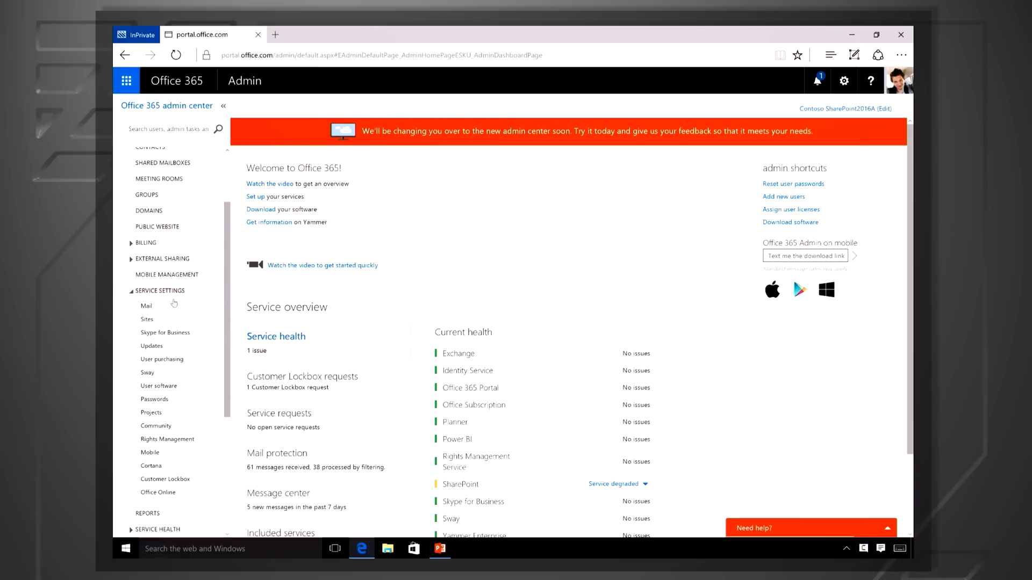
click(165, 479)
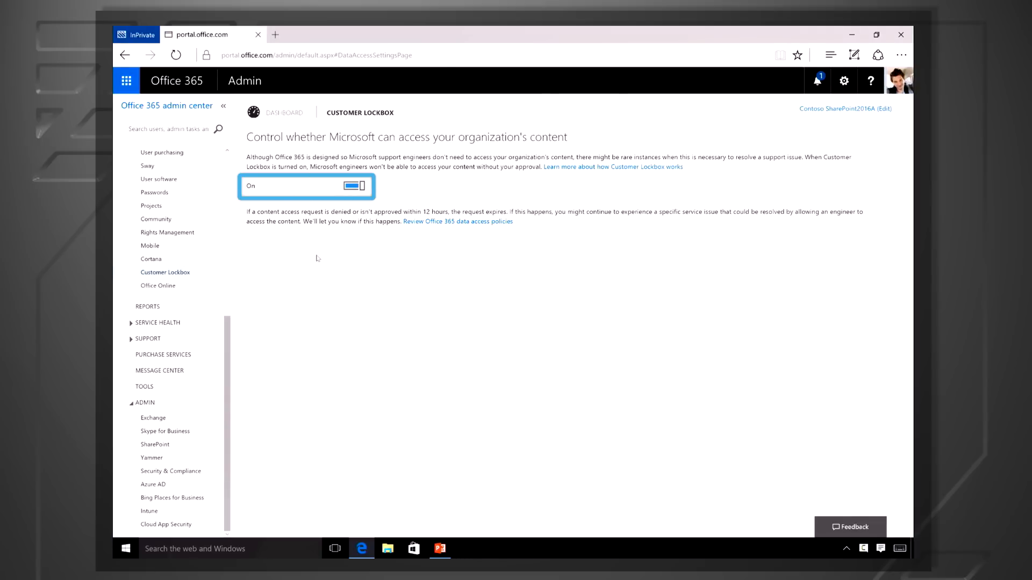
mouse_move(277, 113)
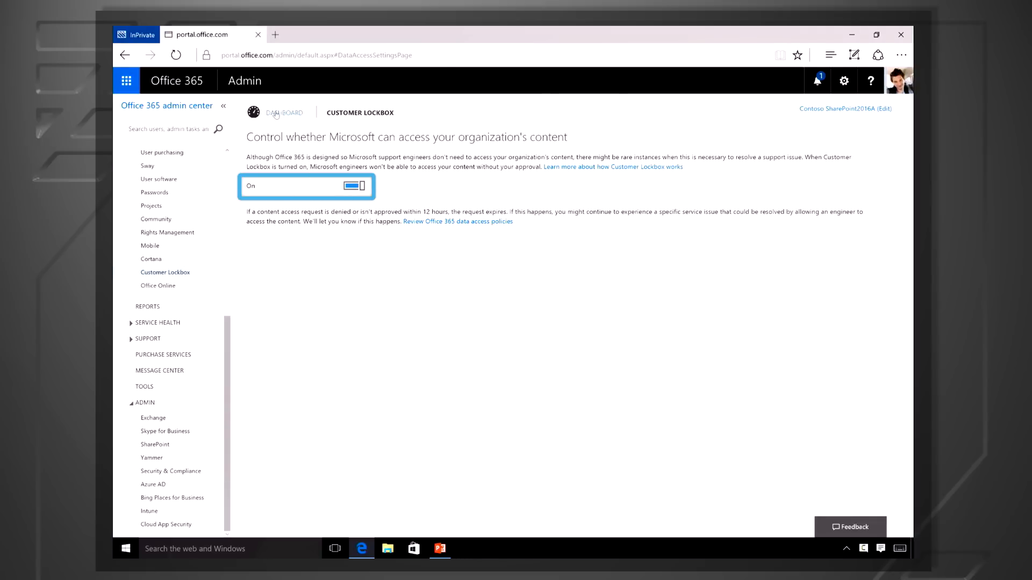
click(284, 112)
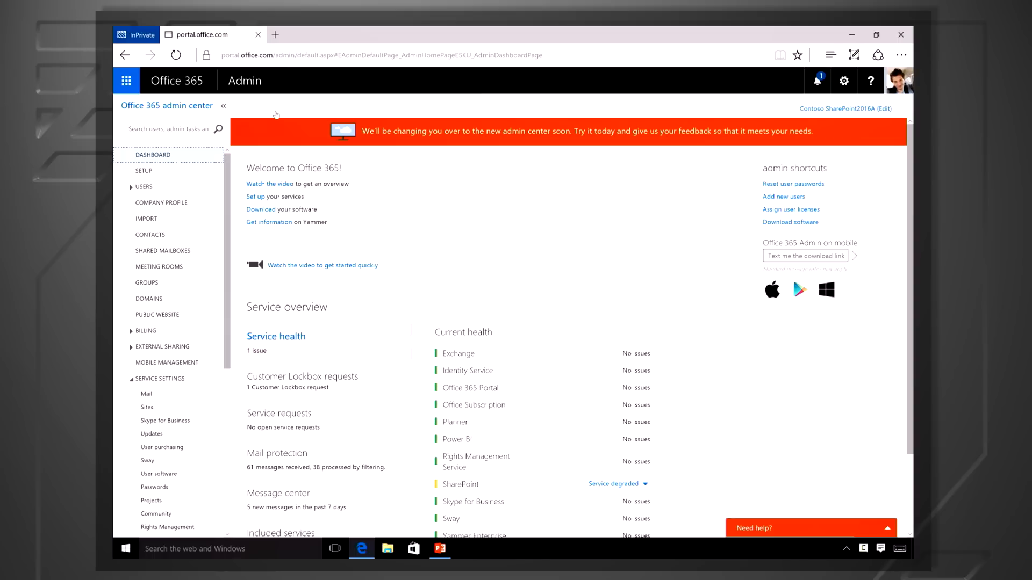
mouse_move(300, 183)
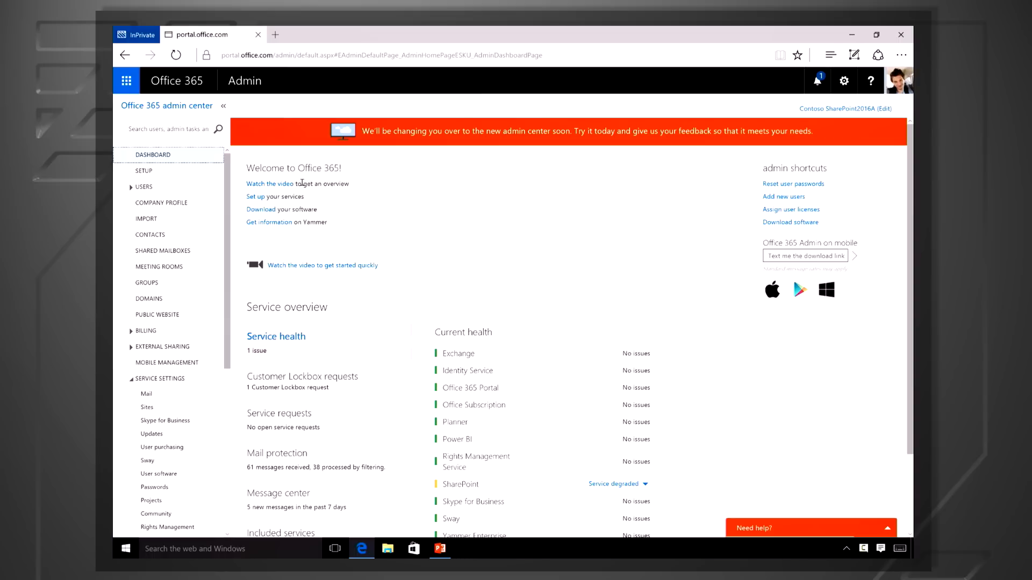
- Show the pending Customer Lockbox request 12349 with its Approve/Deny actions
click(302, 377)
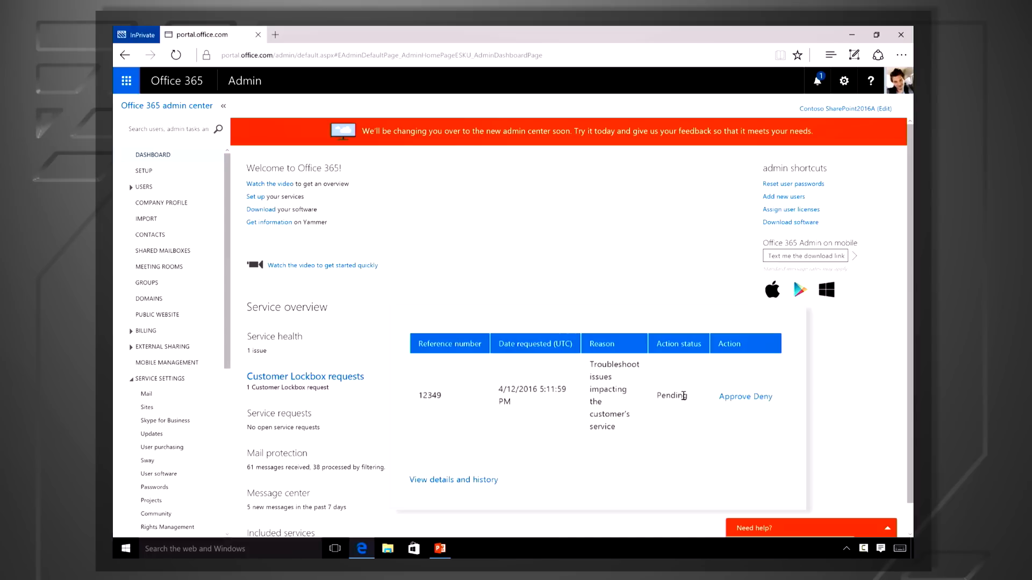
mouse_move(673, 396)
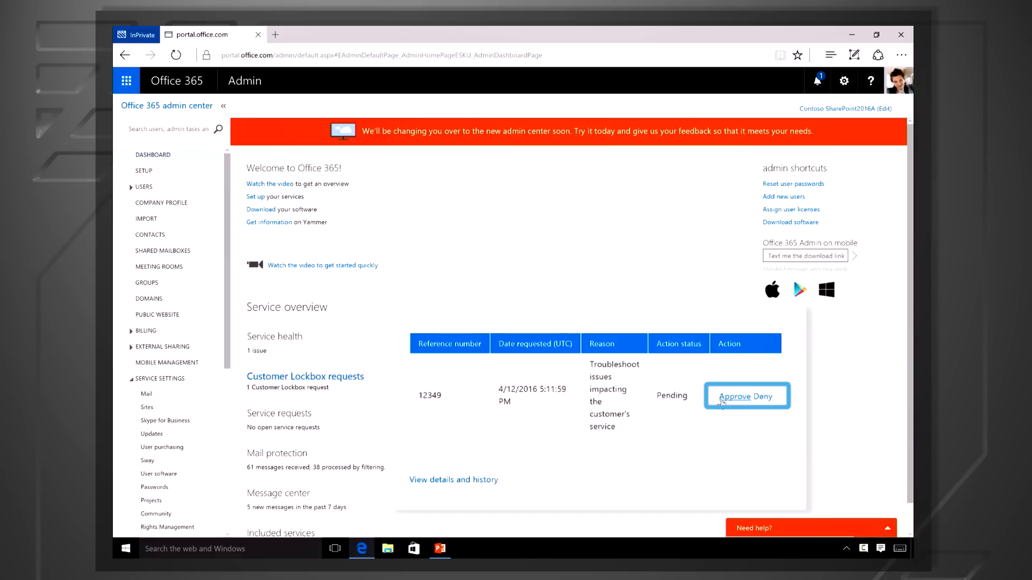
mouse_move(453, 479)
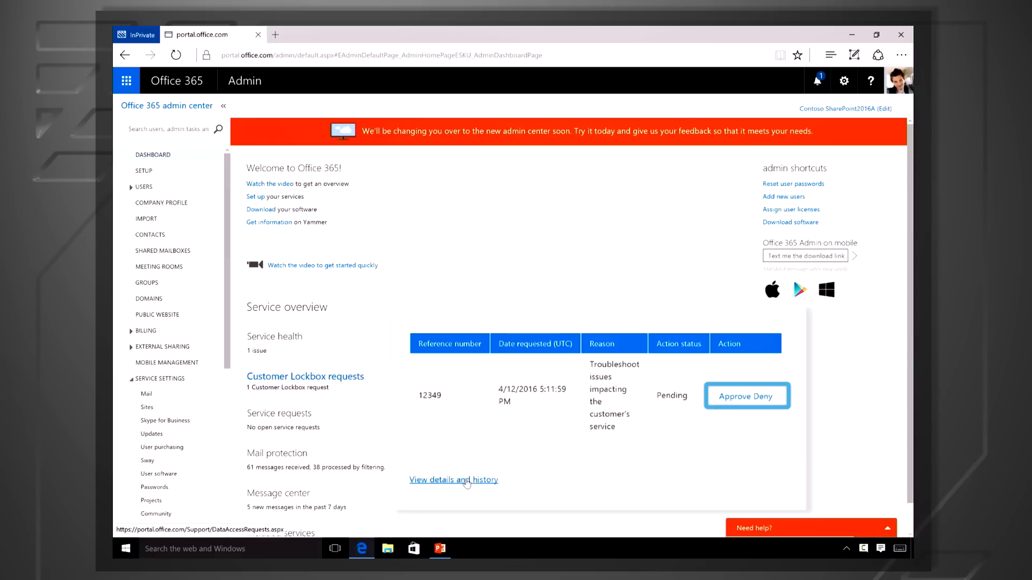